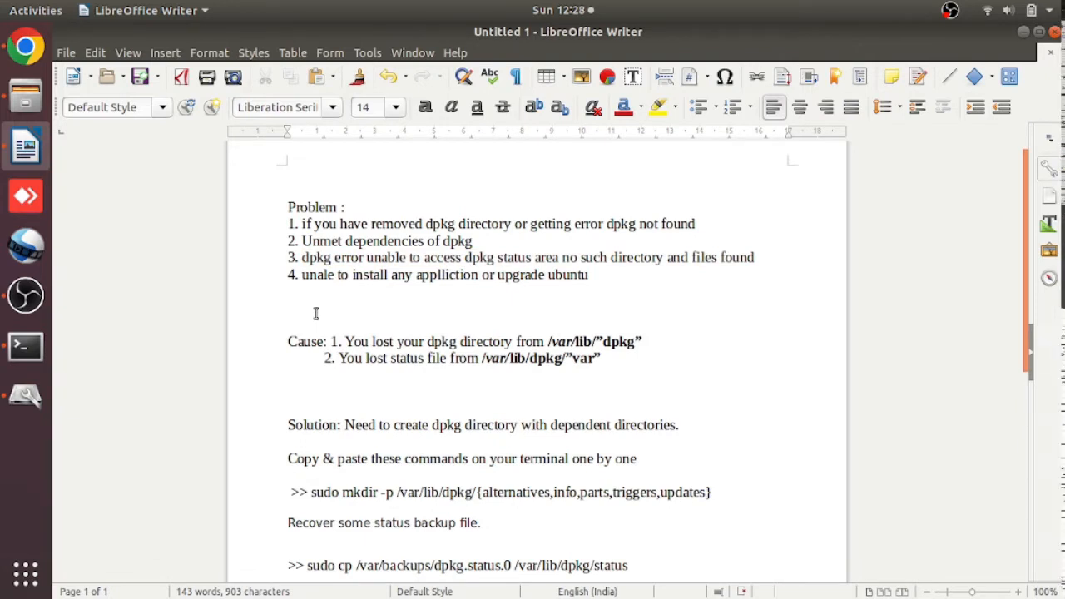
# Select the full 'sudo mkdir -p /var/lib/dpkg/{...}' command line in the notes.
pyautogui.click(288, 308)
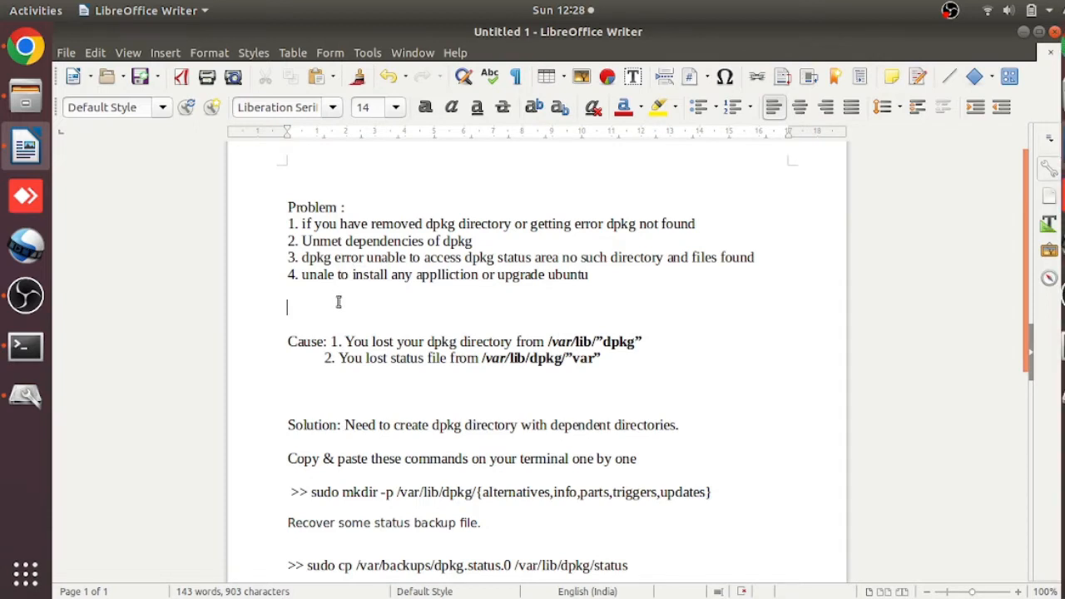
pyautogui.moveTo(447, 302)
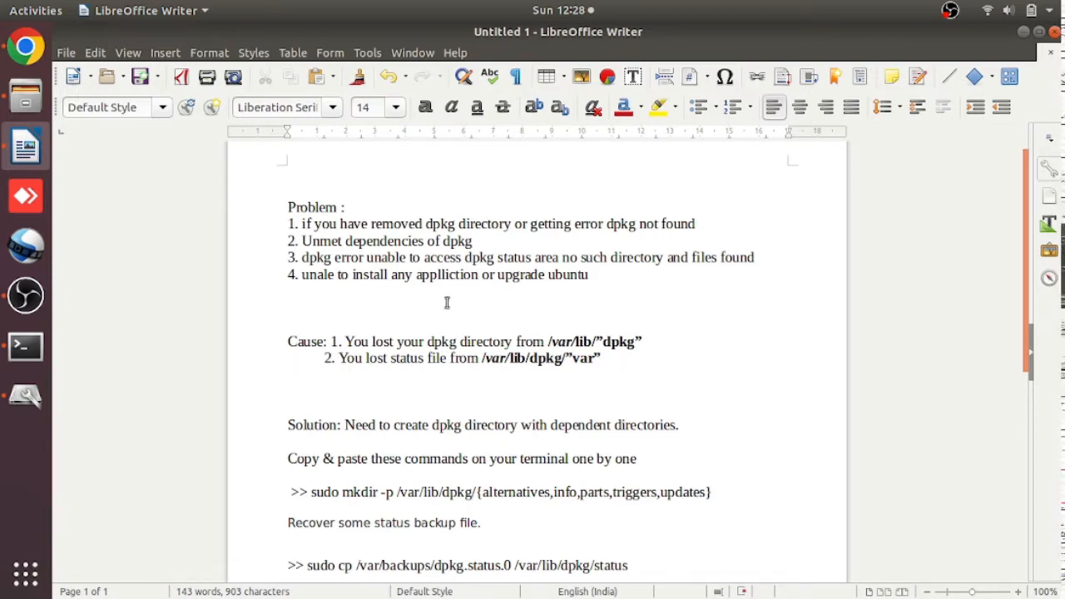
pyautogui.click(287, 306)
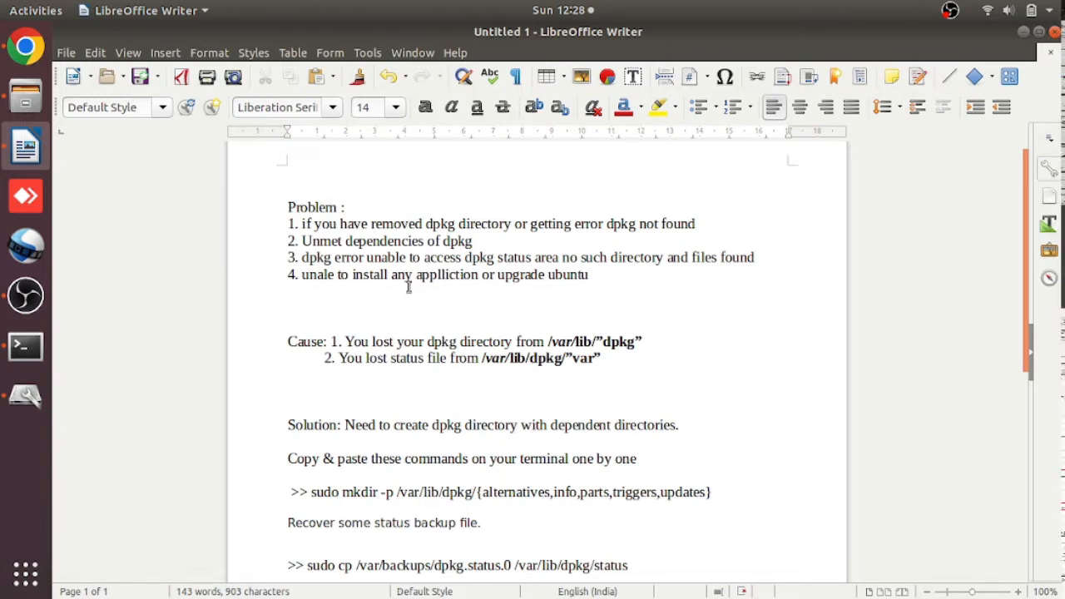
pyautogui.moveTo(519, 292)
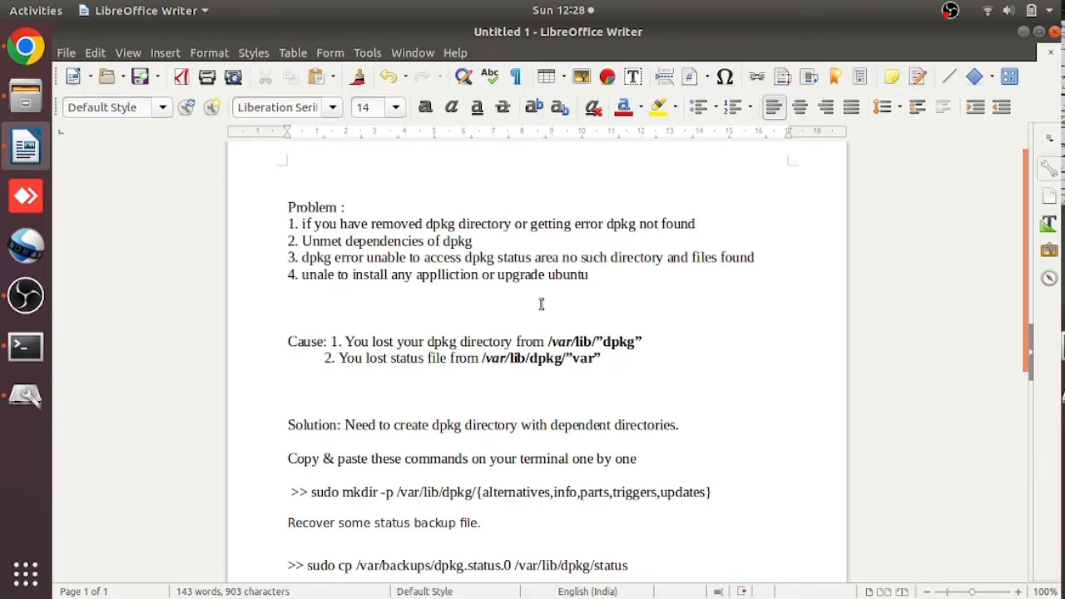
pyautogui.moveTo(601, 346)
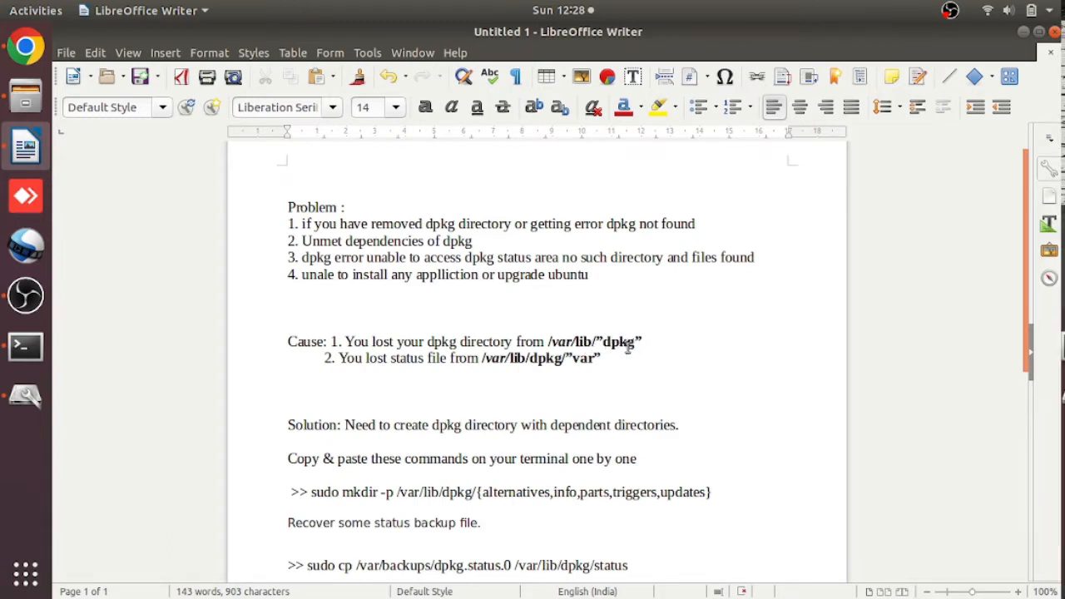
pyautogui.moveTo(617, 371)
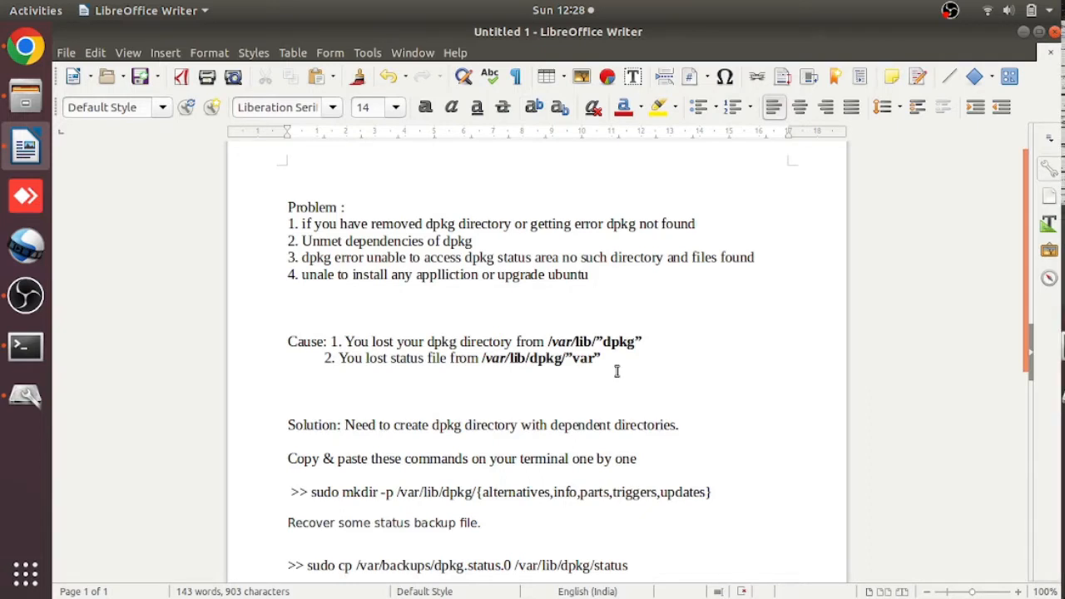
pyautogui.click(288, 307)
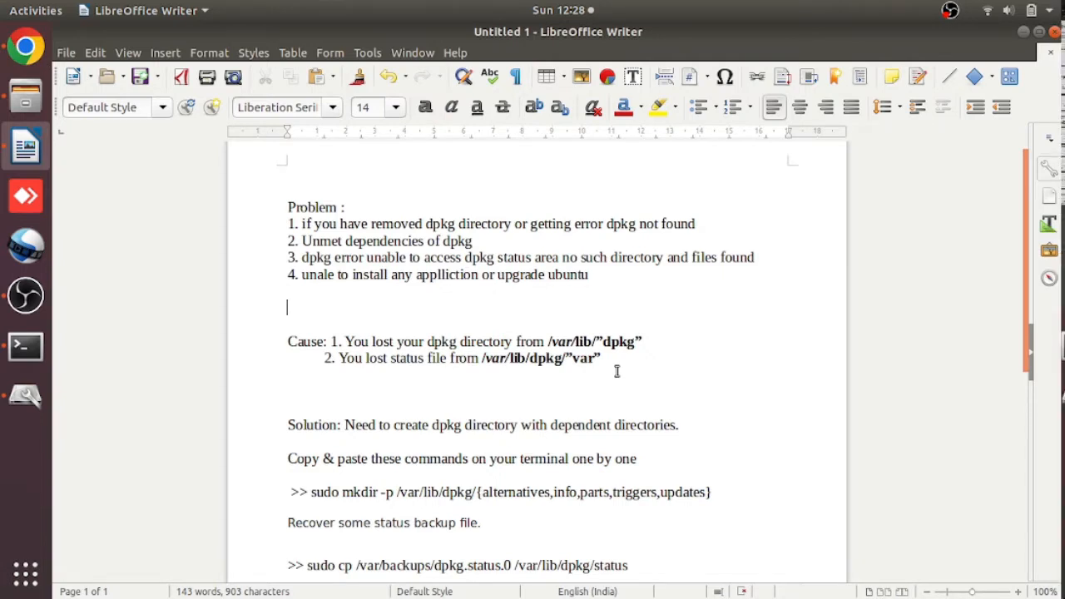
pyautogui.moveTo(442, 507)
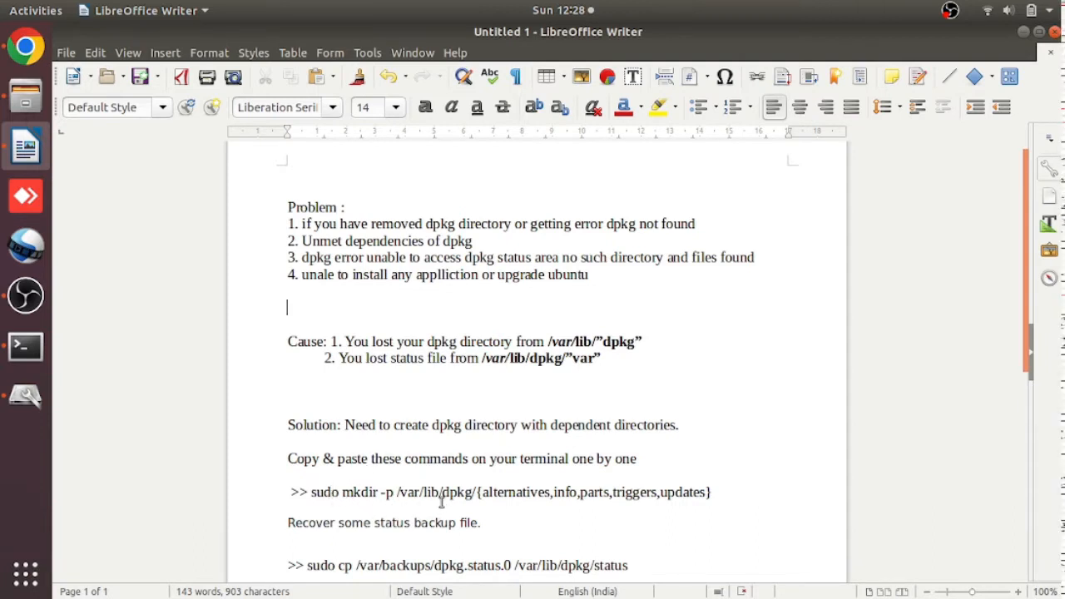
pyautogui.moveTo(392, 503)
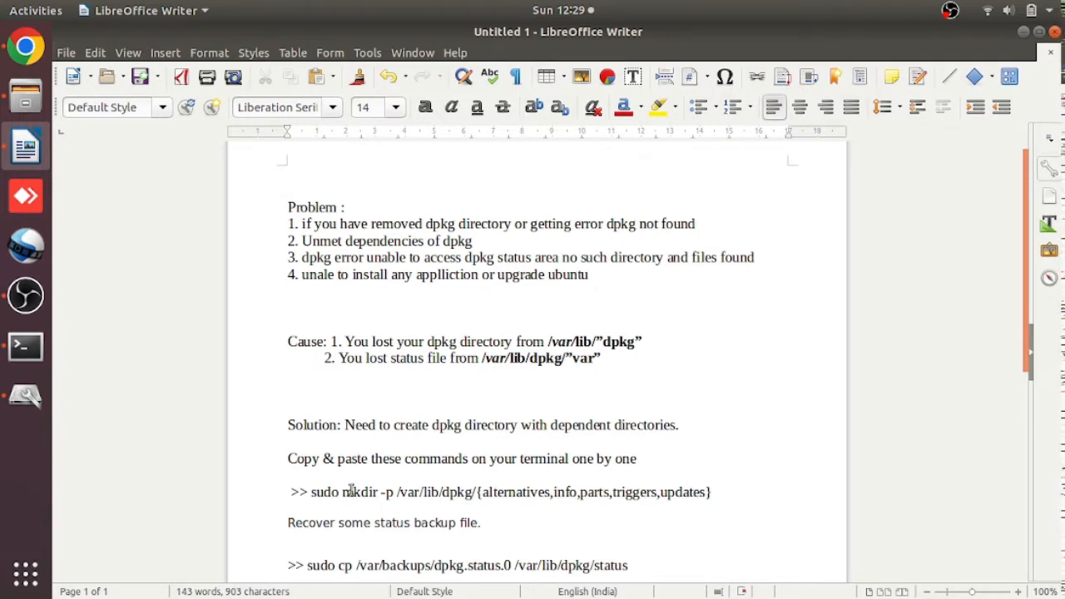
pyautogui.doubleClick(323, 492)
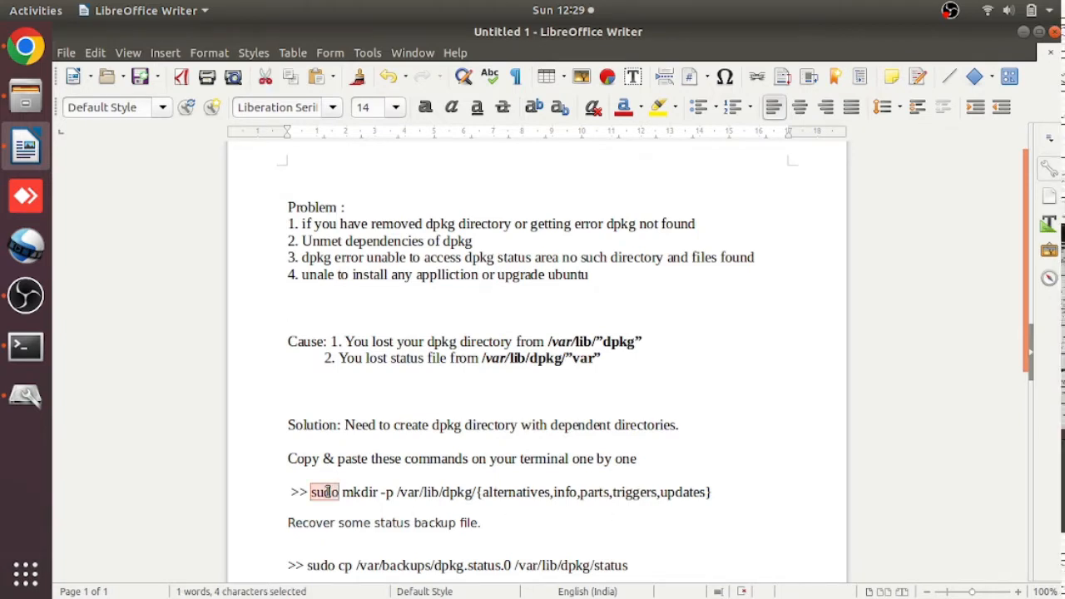
pyautogui.moveTo(325, 491); pyautogui.dragTo(470, 492)
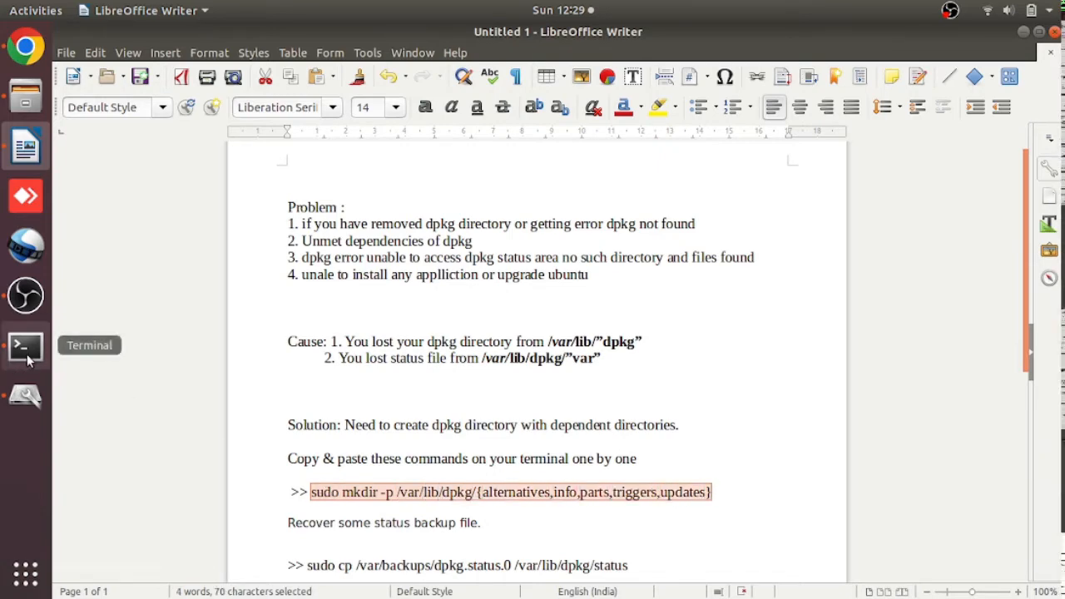
# Run dpkg -i teams_1.5.00.10453_amd64.deb and start apt upgrade, reproducing the errors.
pyautogui.click(25, 345)
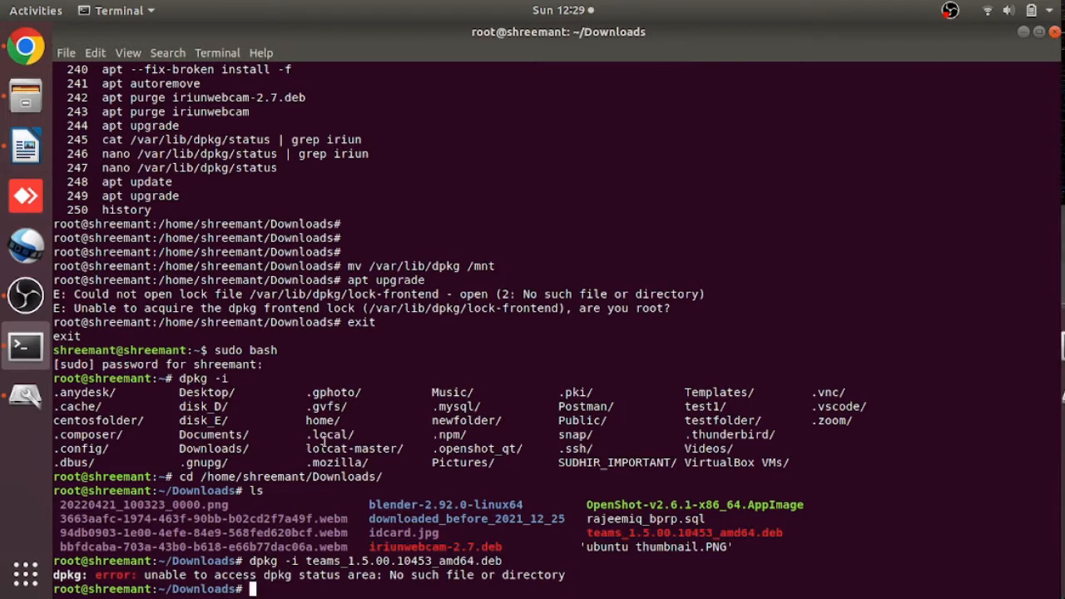
pyautogui.moveTo(343, 544)
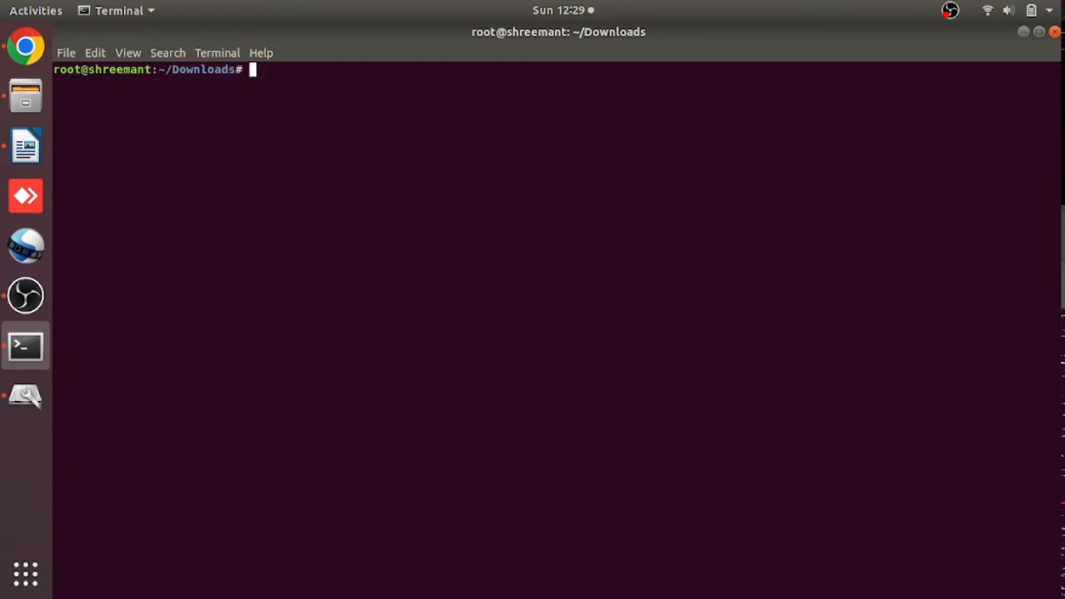
pyautogui.write('dpkg -i teams_1.5.00.10453_amd64.deb')
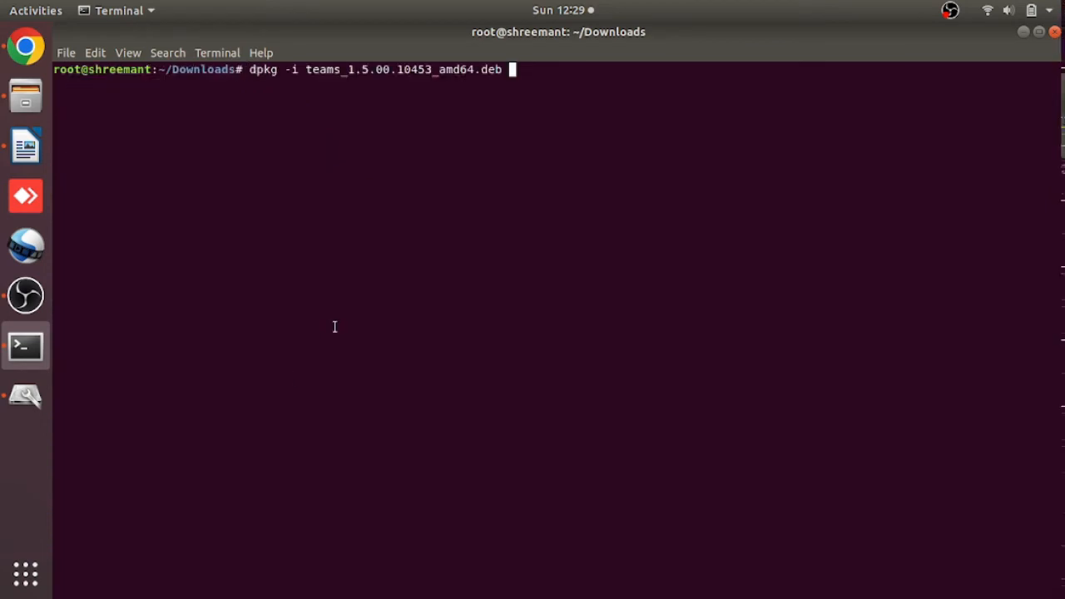
pyautogui.press('Return')
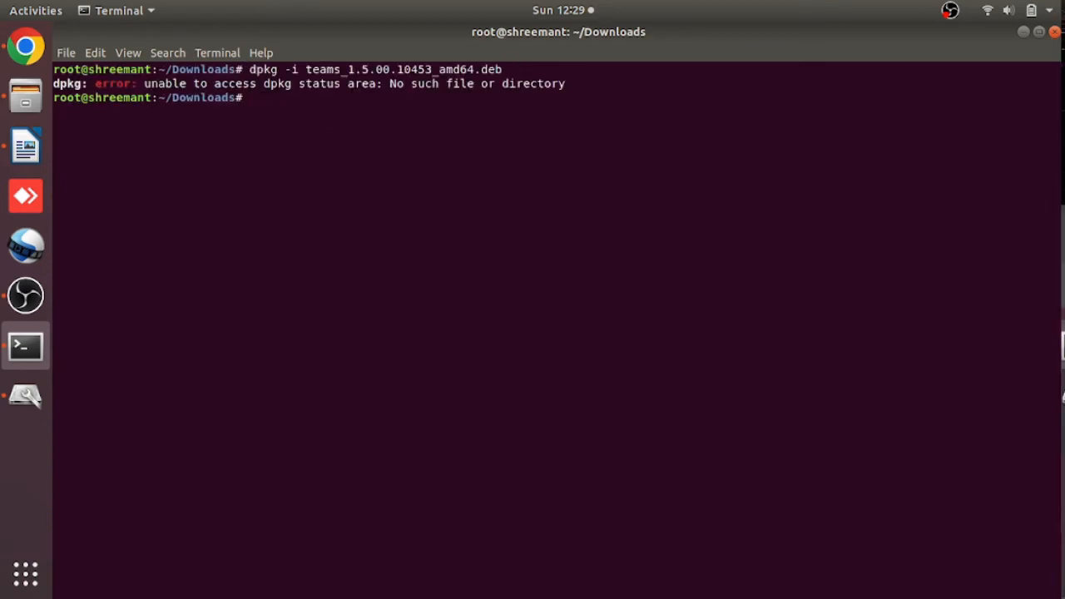
pyautogui.write('apt upgrade')
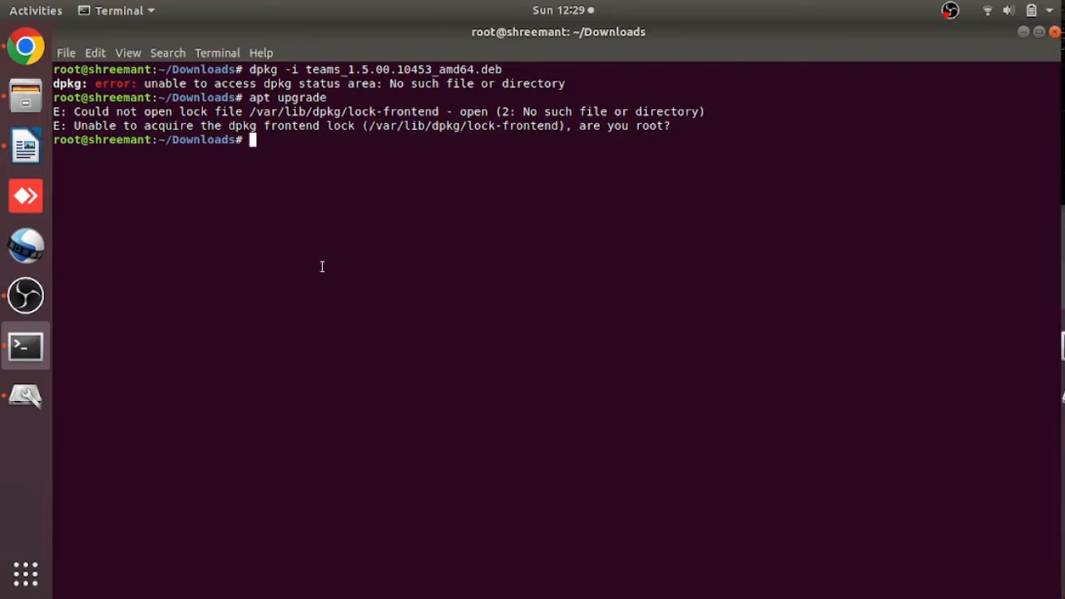
# Run sudo mkdir -p for the dpkg subfolders and list /var/lib/dpkg to confirm them.
pyautogui.write('sudo mkdir -p /var/lib/dpkg/{alternatives,info,parts,triggers,updates}')
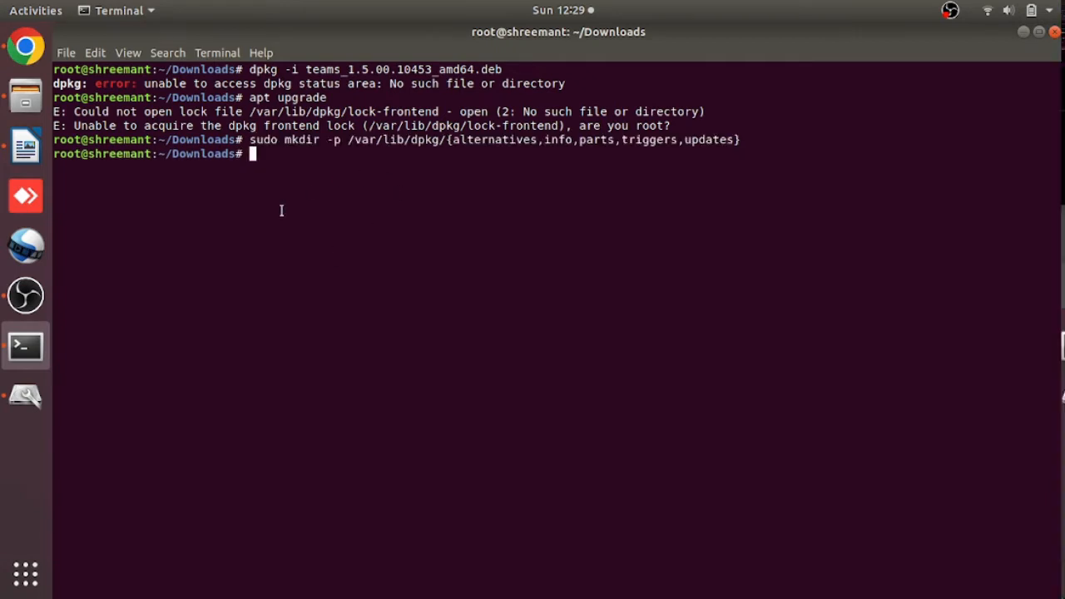
pyautogui.write('cd /')
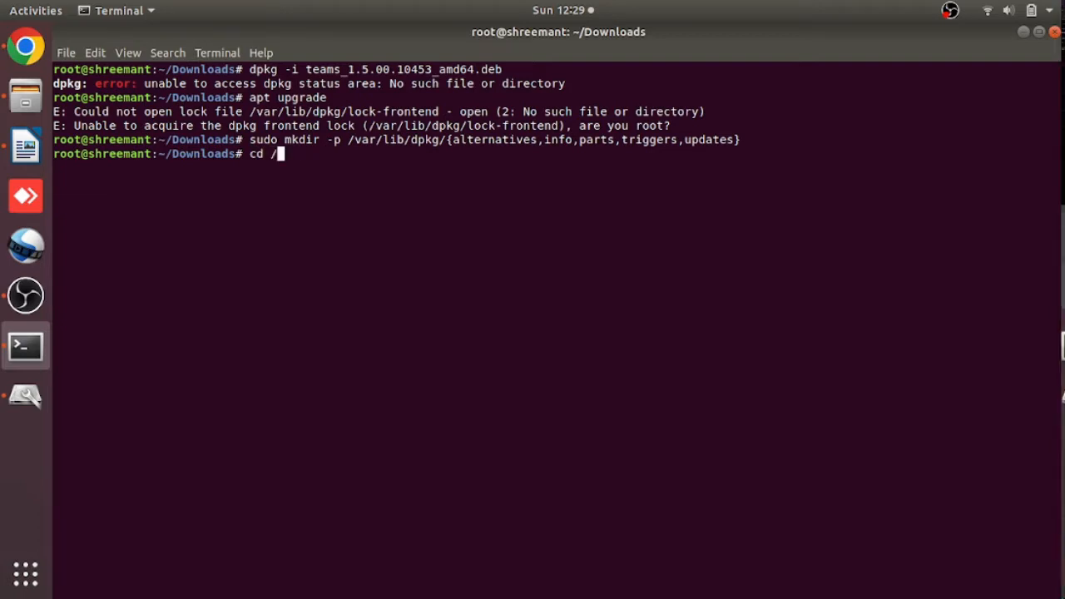
pyautogui.write('var/')
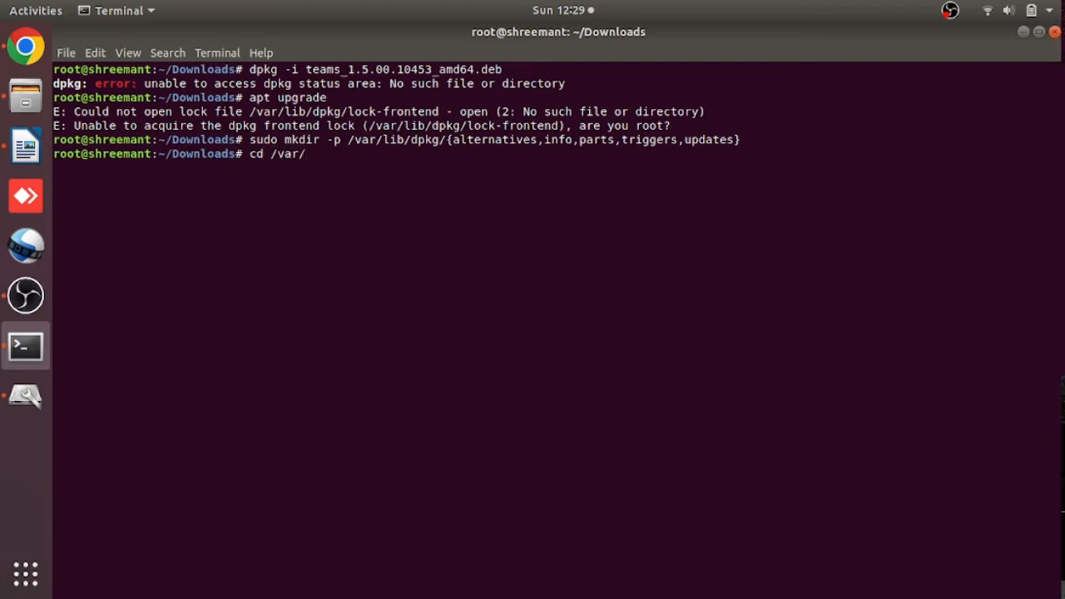
pyautogui.write('lib/')
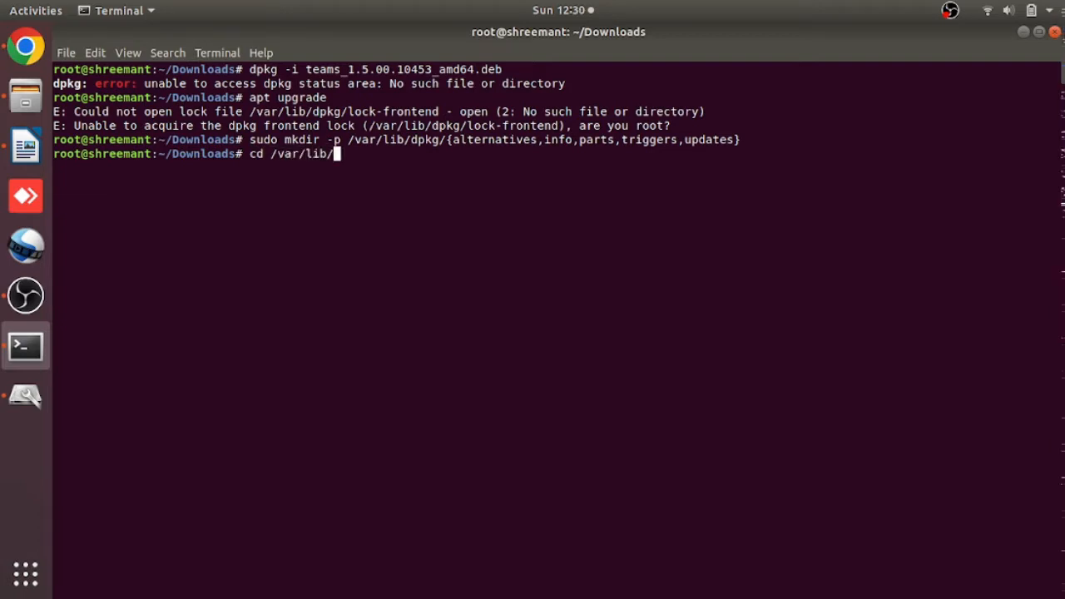
pyautogui.write('ls')
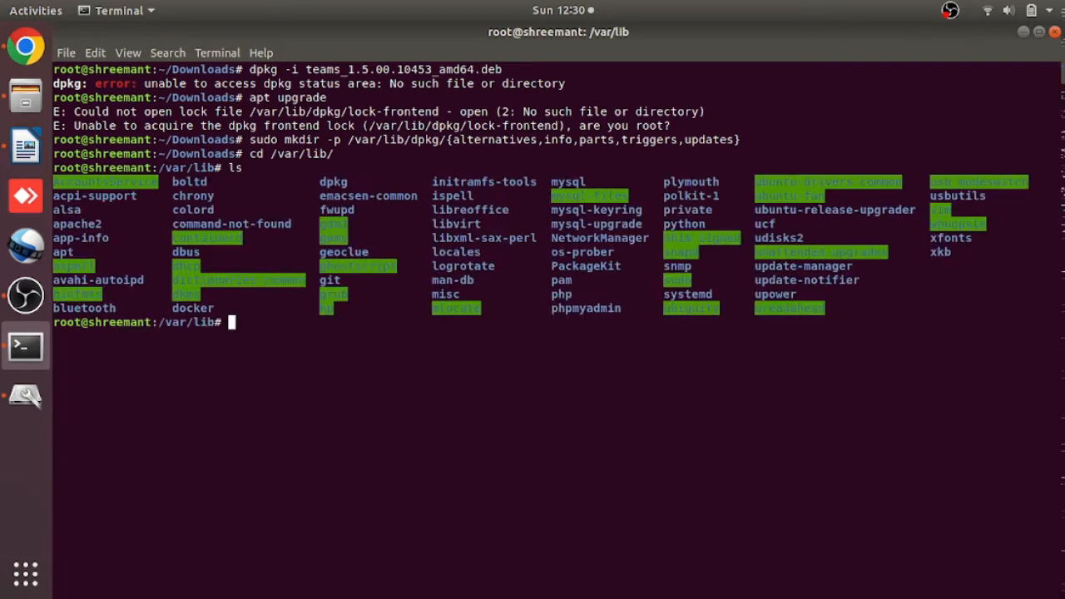
pyautogui.write('cd dpkg/')
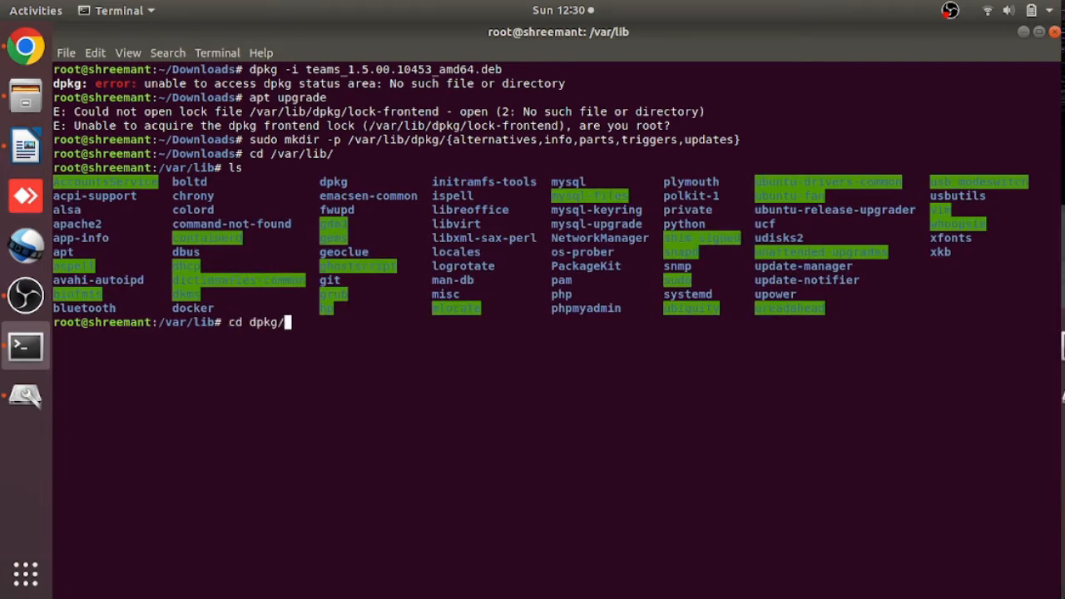
pyautogui.write('ls')
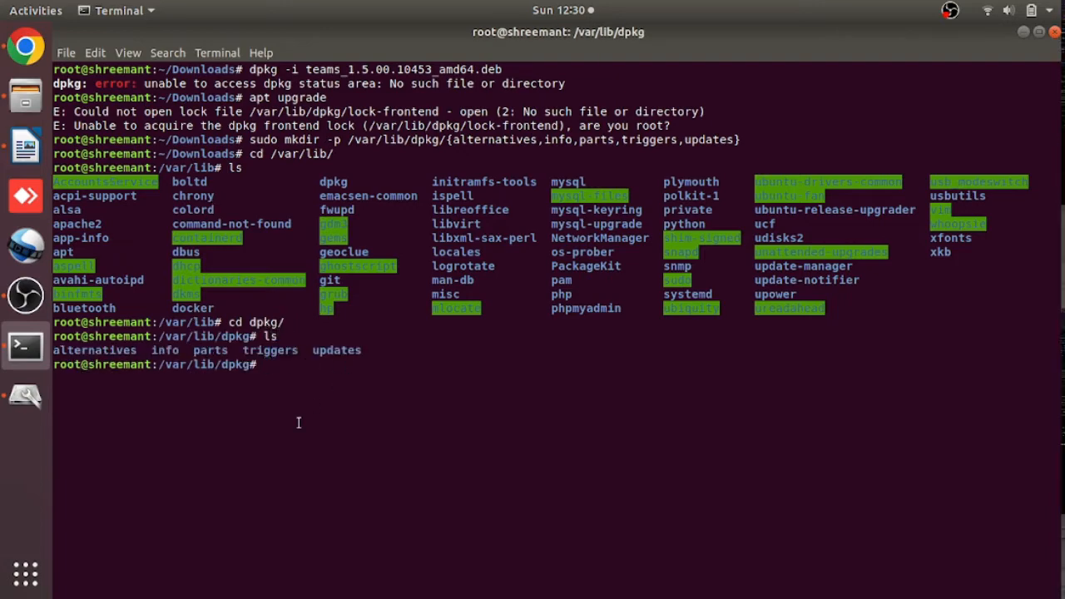
pyautogui.press('alt+Tab')
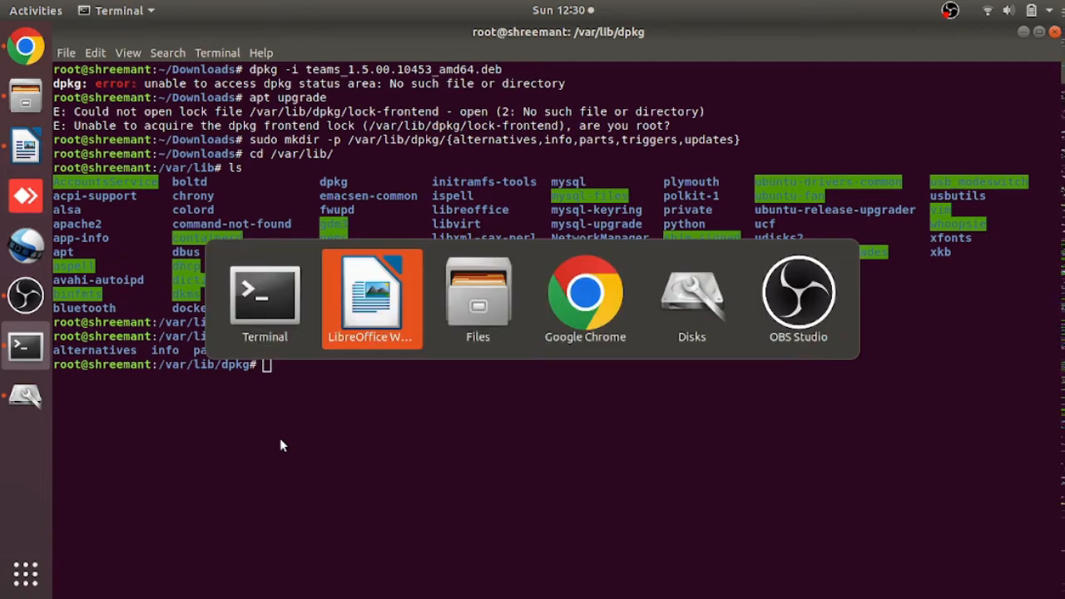
# Restore the status file with sudo cp /var/backups/dpkg.status.0 /var/lib/dpkg/status.
pyautogui.click(371, 297)
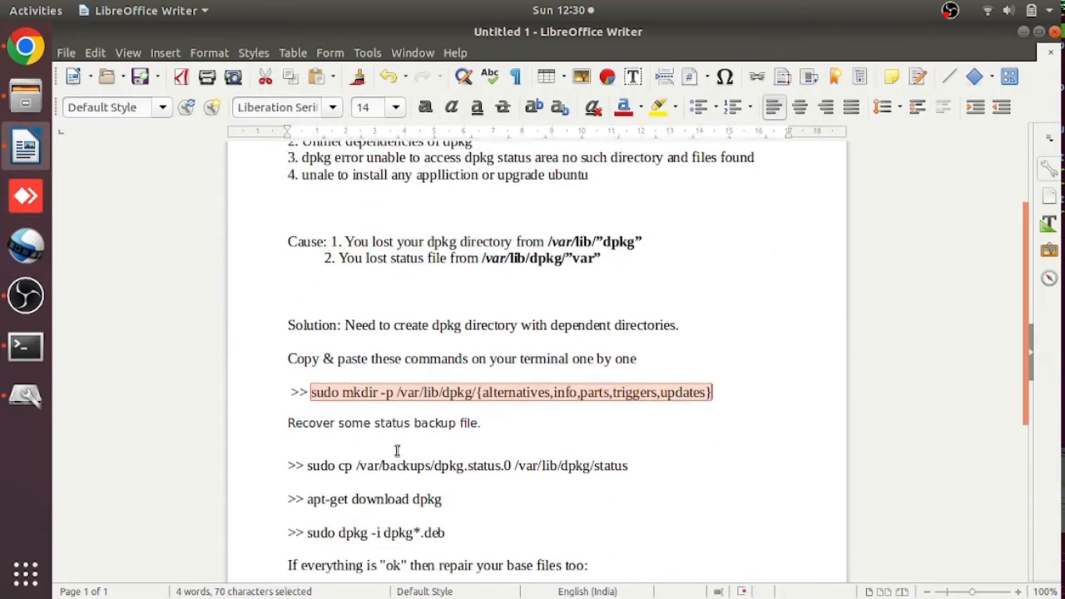
pyautogui.scroll(-3)
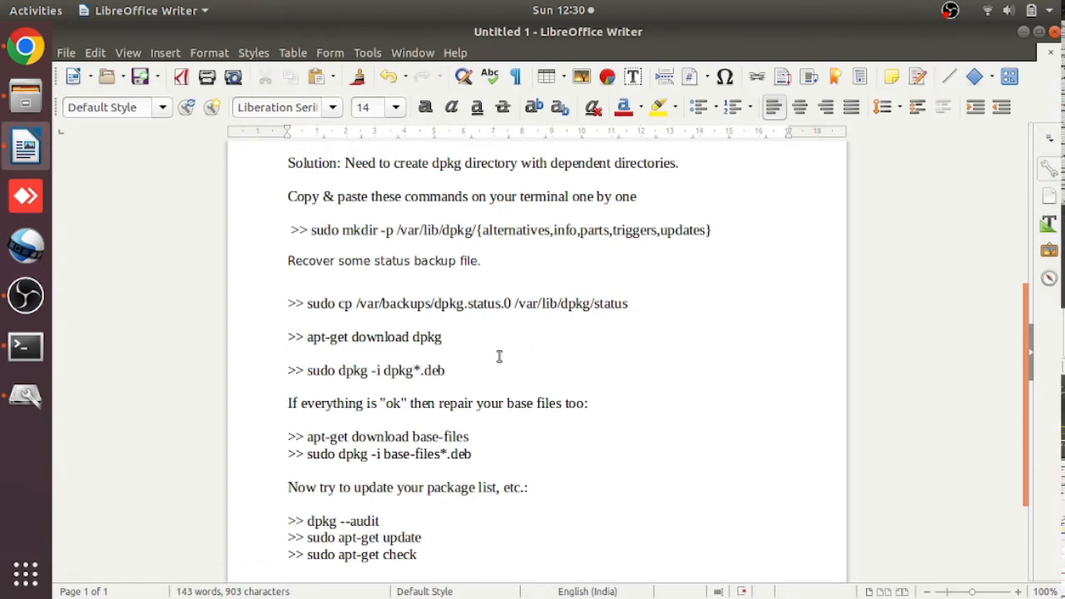
pyautogui.moveTo(504, 365)
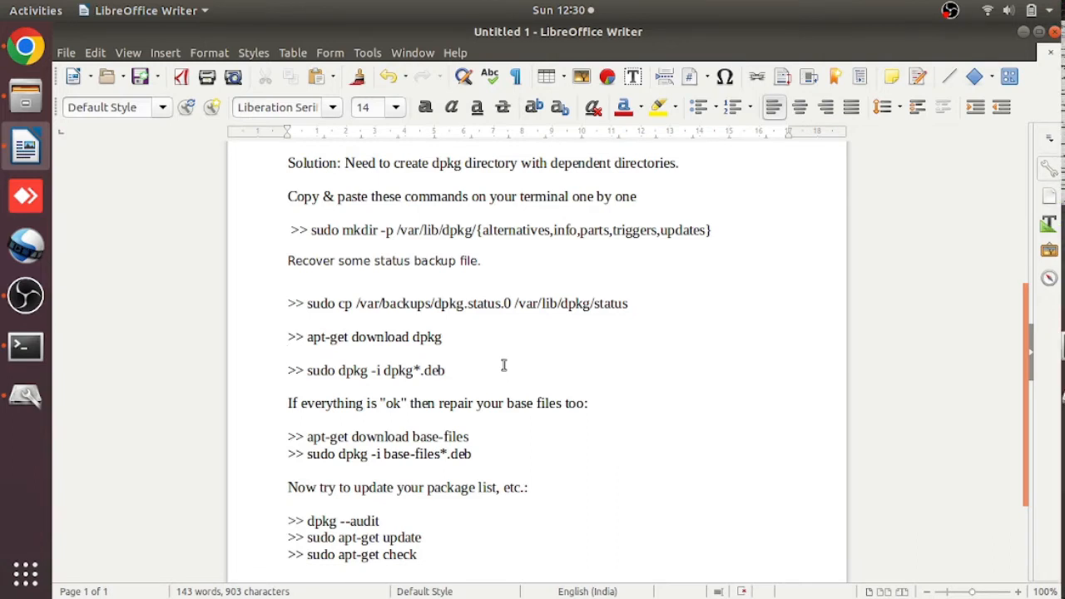
pyautogui.moveTo(499, 338)
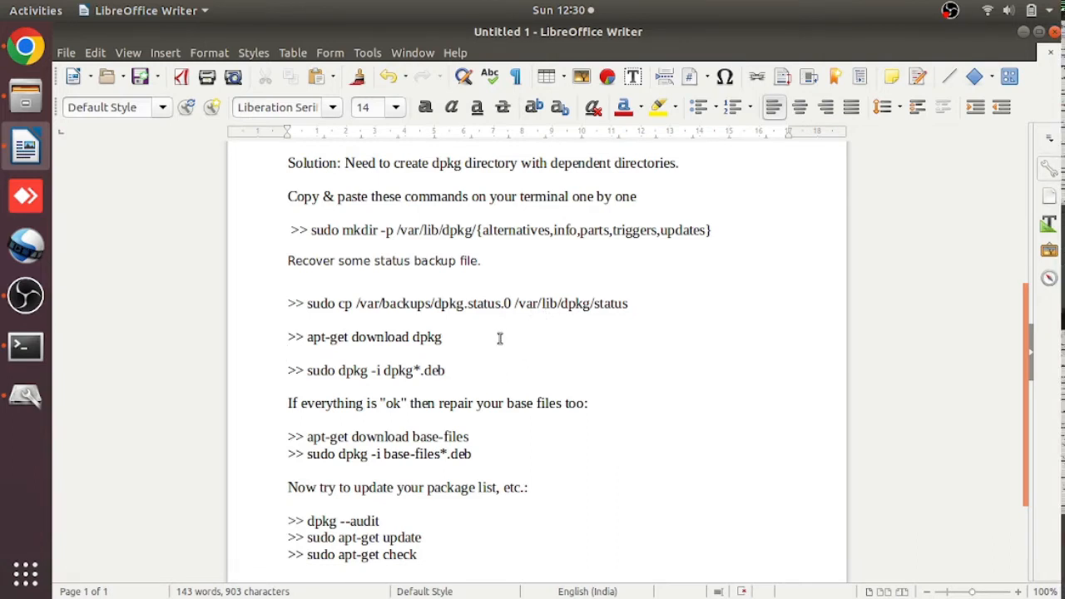
pyautogui.click(289, 353)
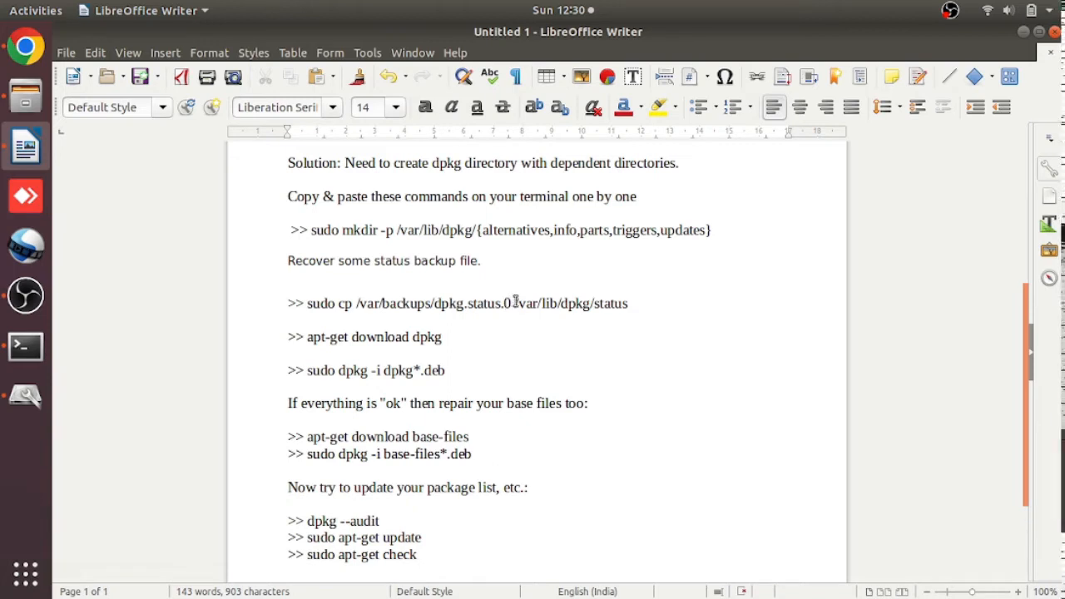
pyautogui.doubleClick(475, 303)
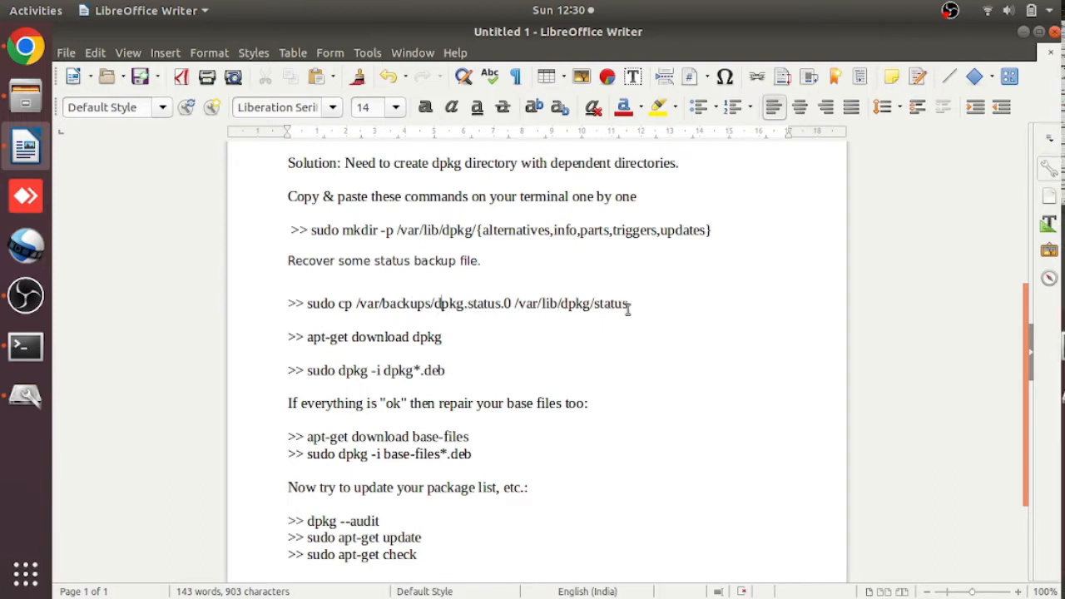
pyautogui.moveTo(572, 314)
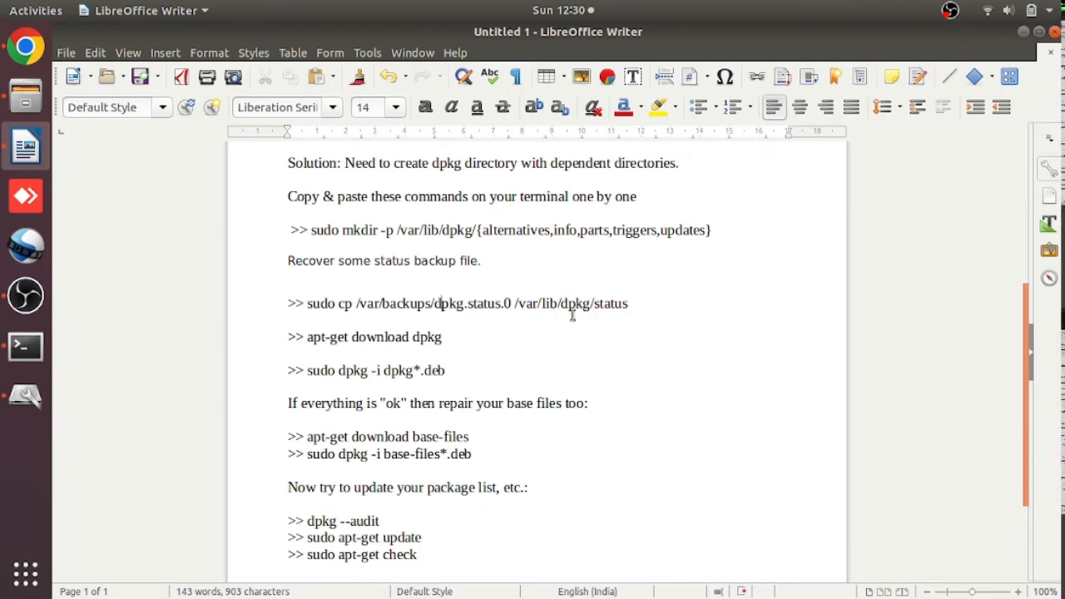
pyautogui.moveTo(616, 336)
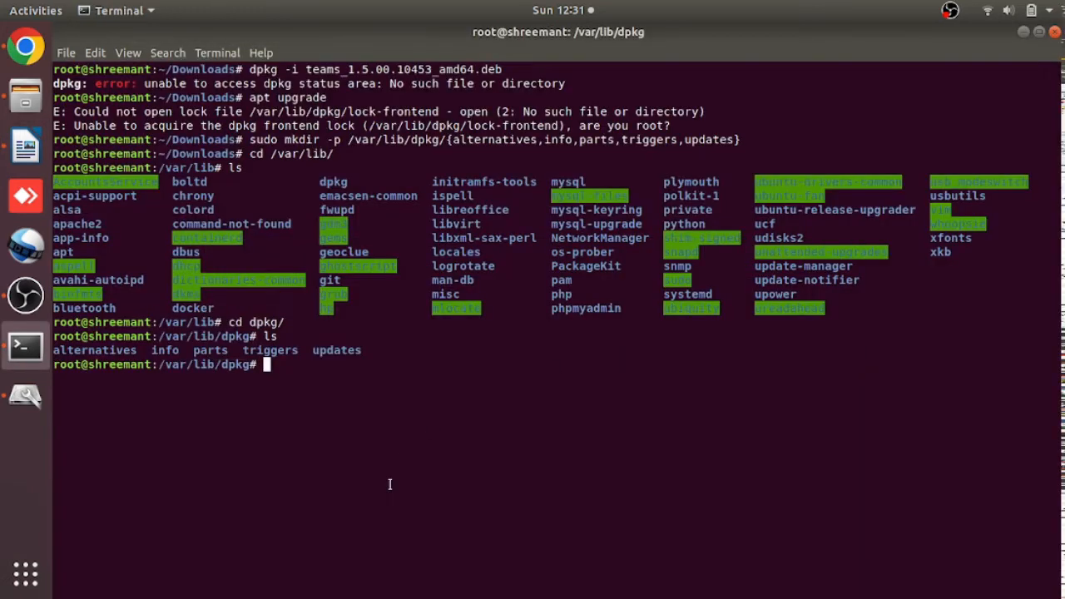
pyautogui.write('sudo cp /var/backups/dpkg.status.0 /var/lib/dpkg/status')
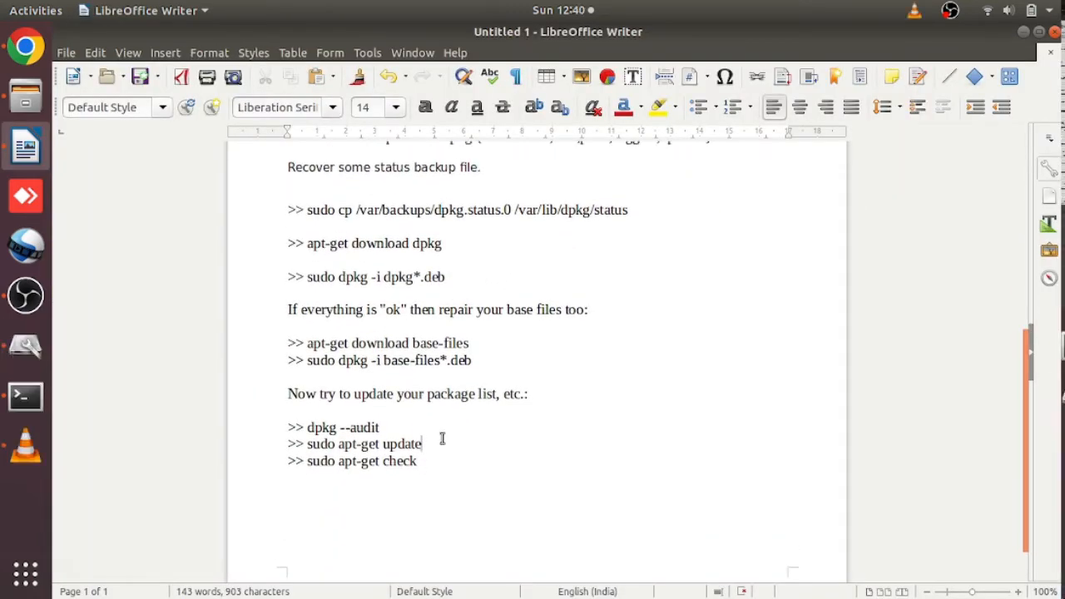
pyautogui.moveTo(471, 275)
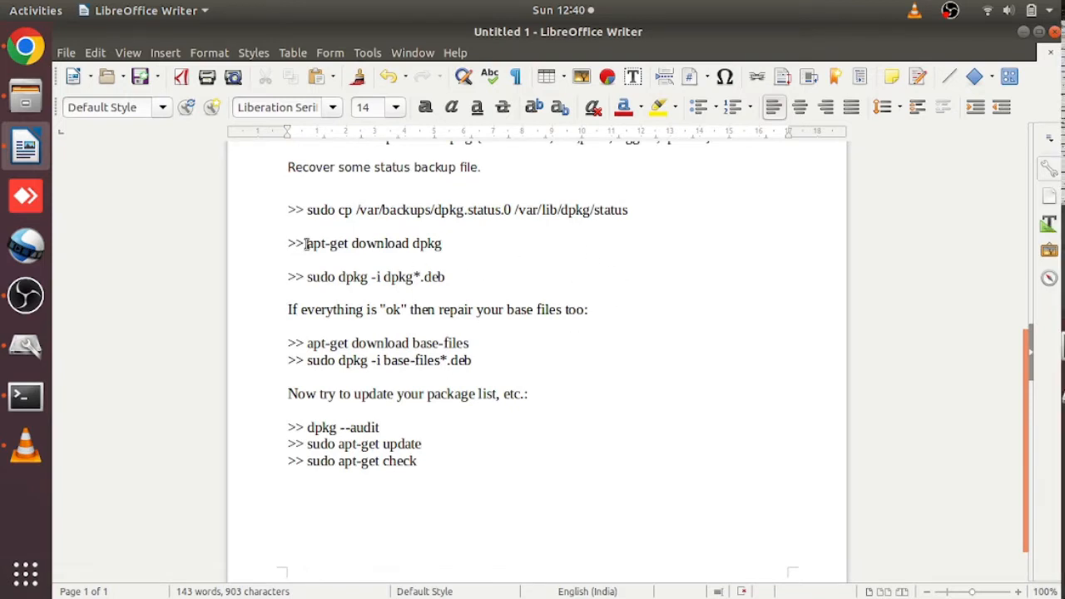
# Become root with sudo bash and run apt-get download dpkg.
pyautogui.moveTo(307, 243); pyautogui.dragTo(441, 243)
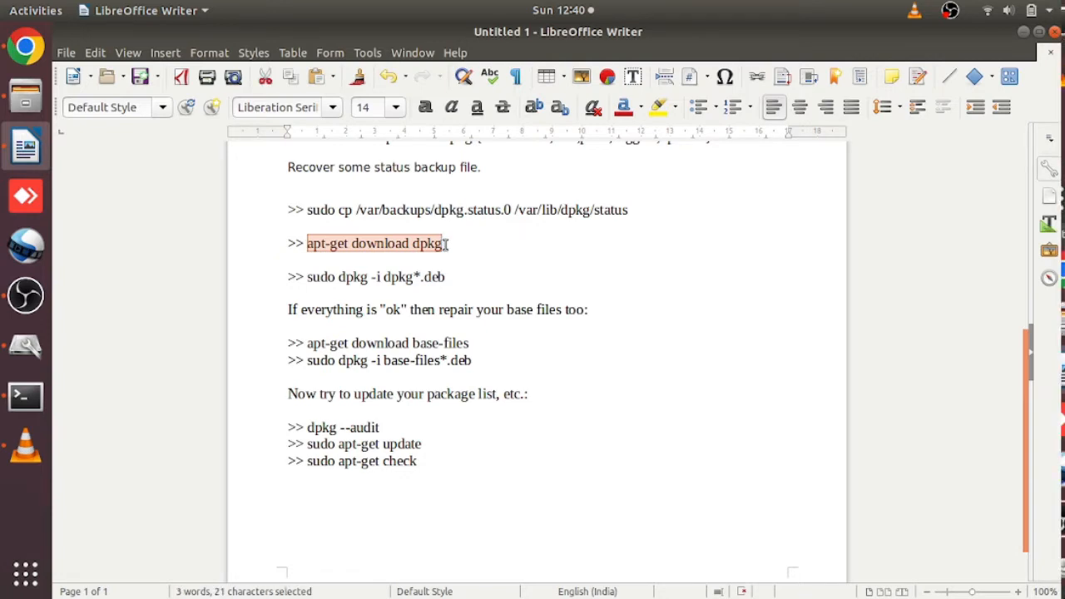
pyautogui.moveTo(25, 397)
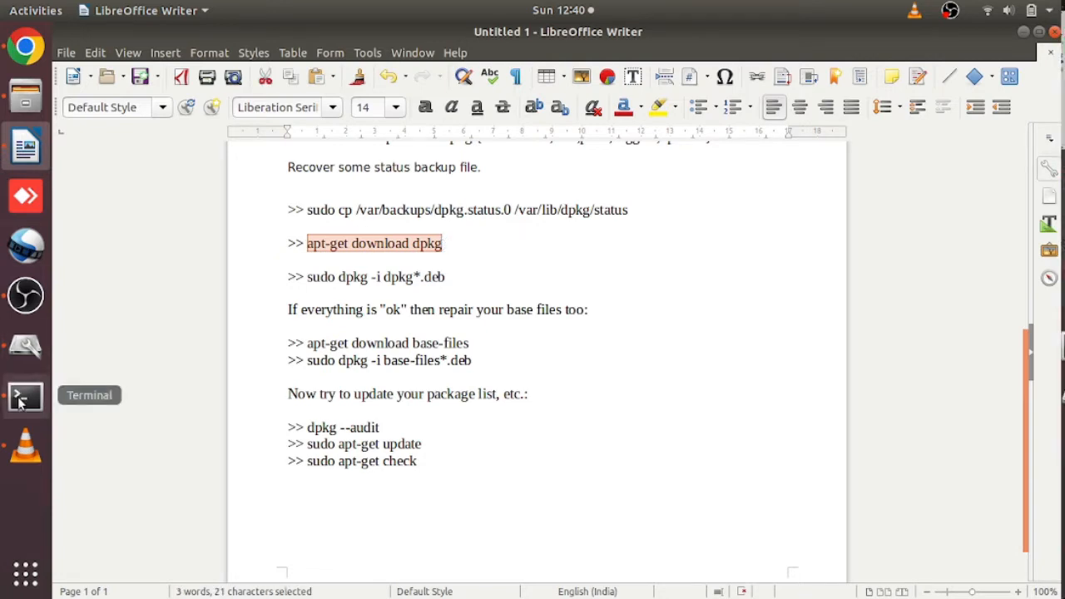
pyautogui.click(25, 396)
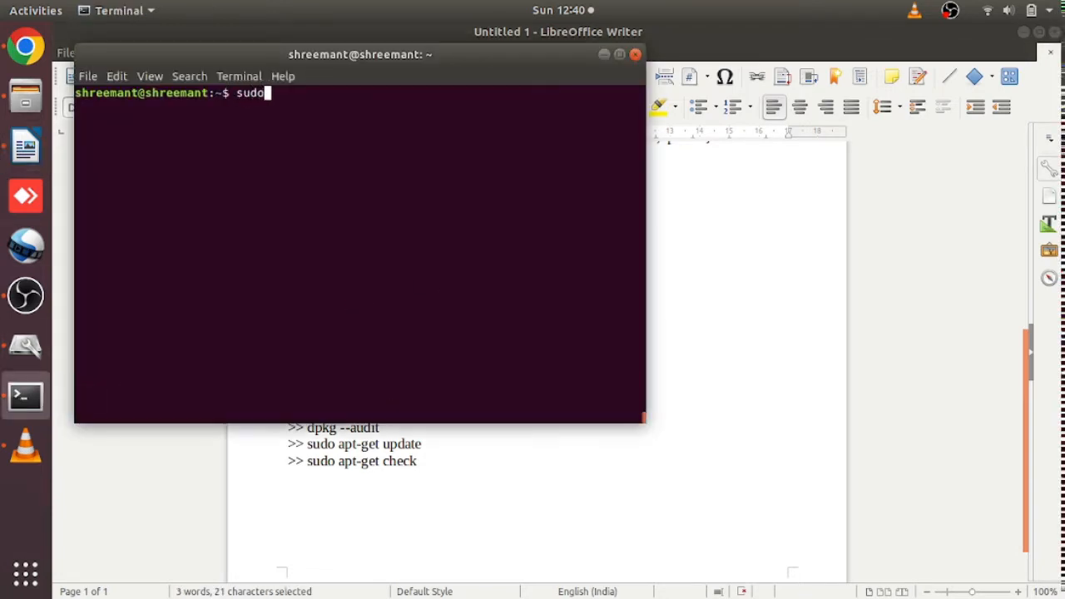
pyautogui.write('bash')
pyautogui.write('apt-get download dpkg')
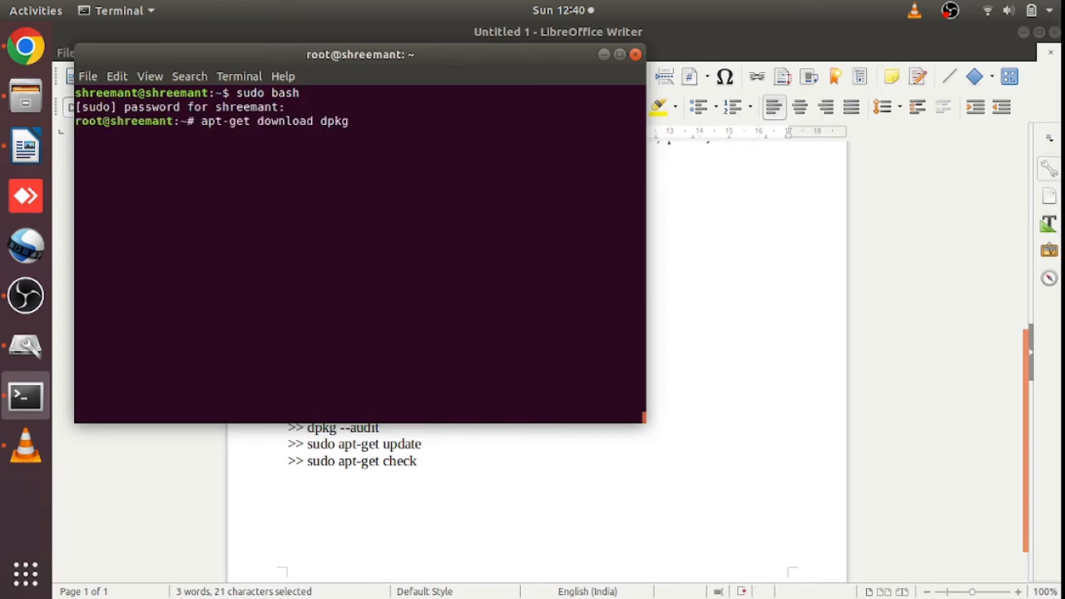
pyautogui.press('Return')
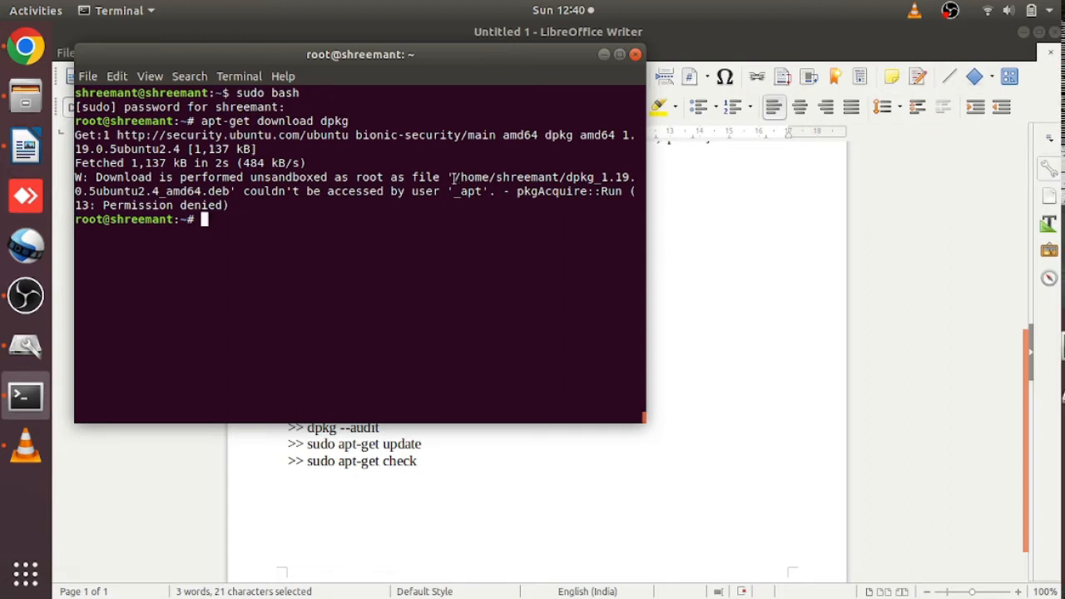
# Install the downloaded dpkg 1.19.0.5 .deb file with dpkg -i.
pyautogui.doubleClick(472, 177)
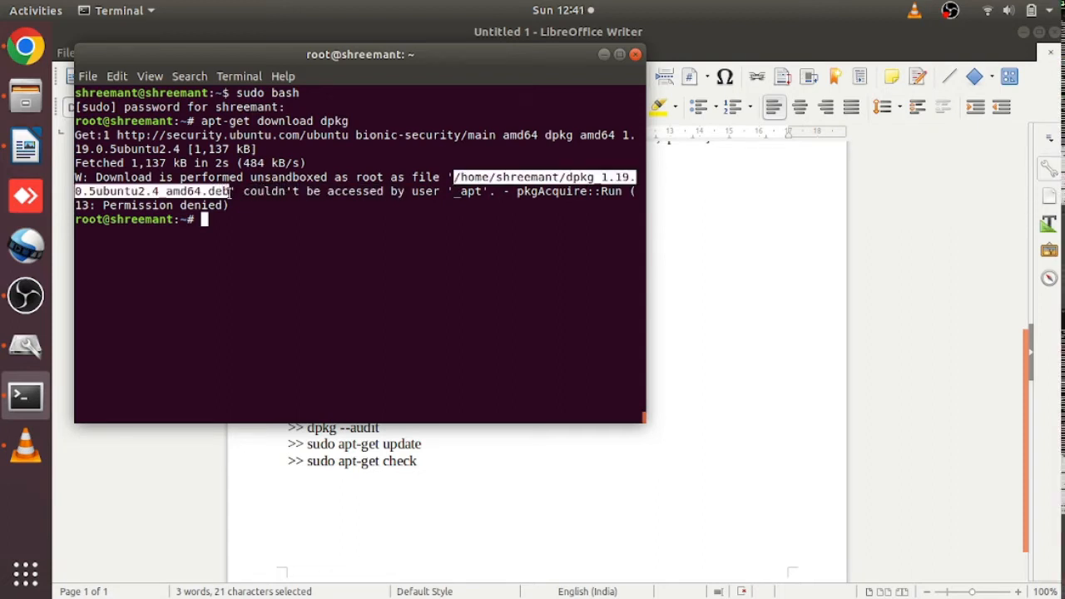
pyautogui.write('dp')
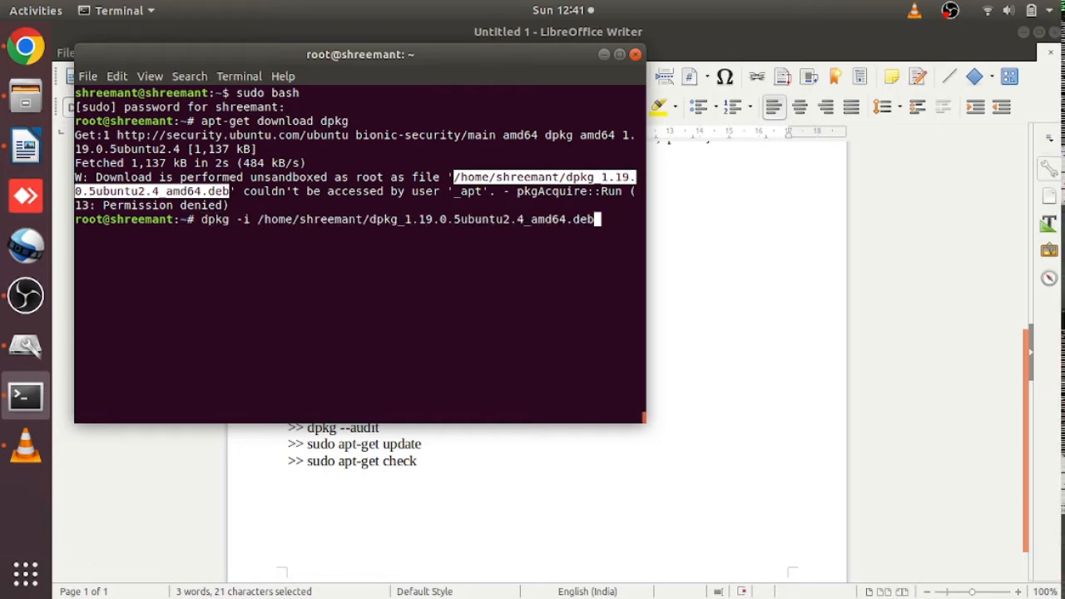
pyautogui.press('Return')
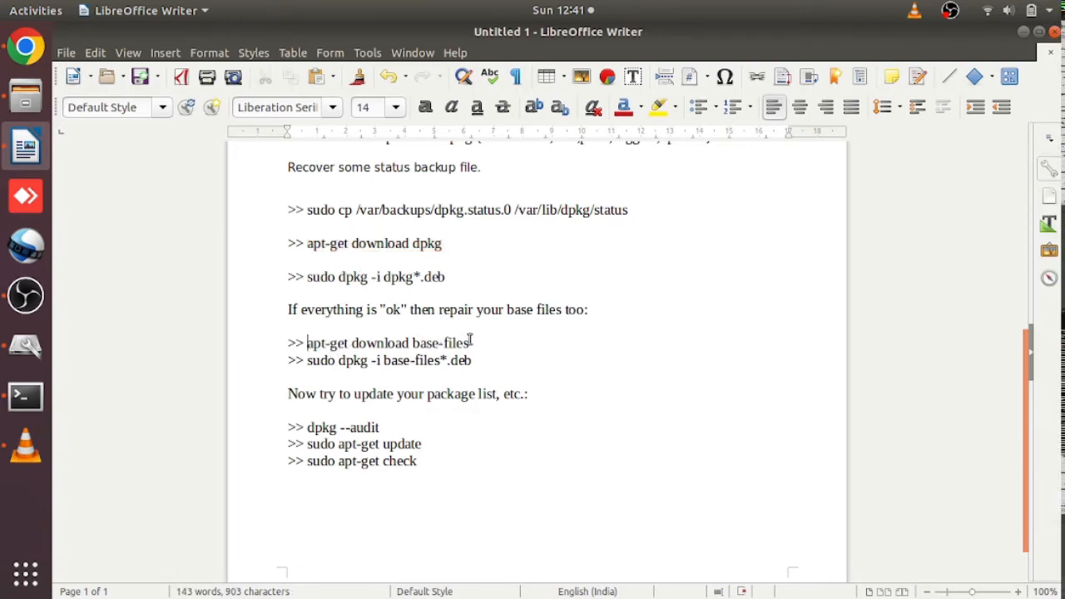
# Run apt-get download base-files and begin a dpkg -i install of the downloaded file.
pyautogui.moveTo(310, 342); pyautogui.dragTo(468, 343)
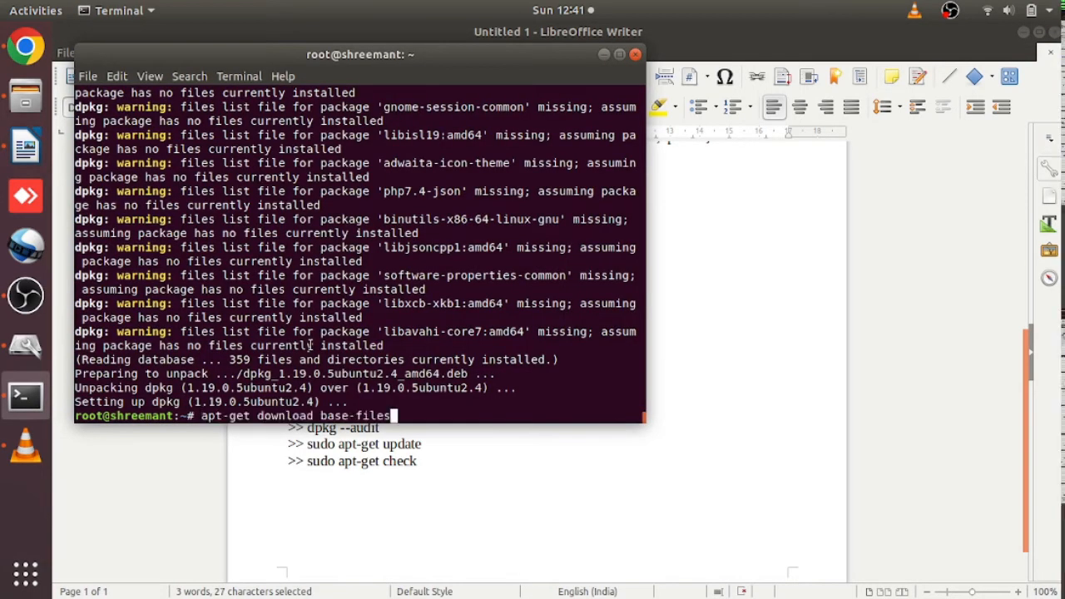
pyautogui.scroll(-3)
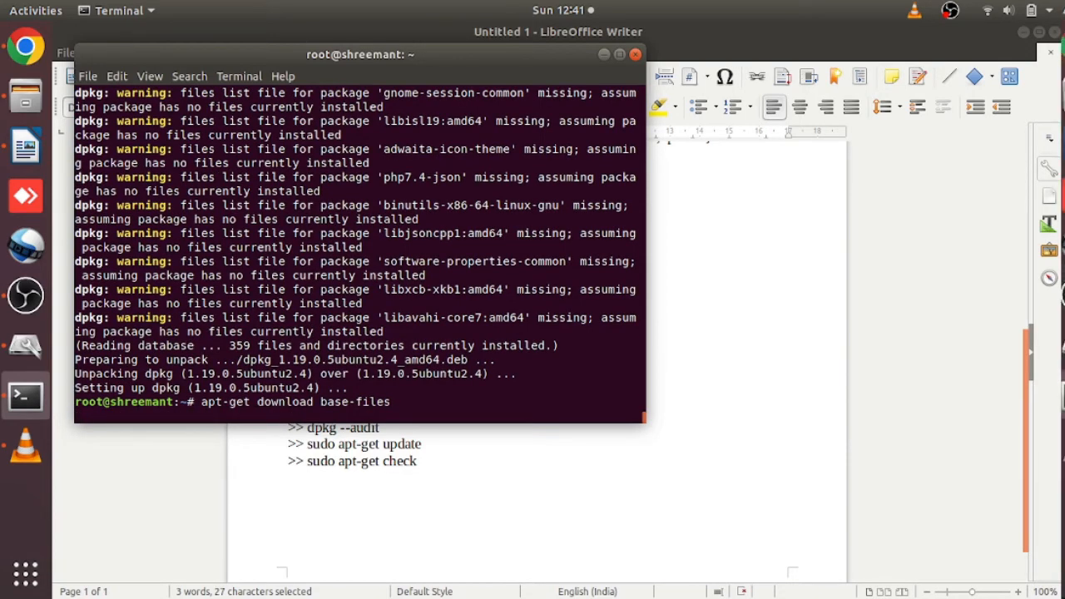
pyautogui.press('Return')
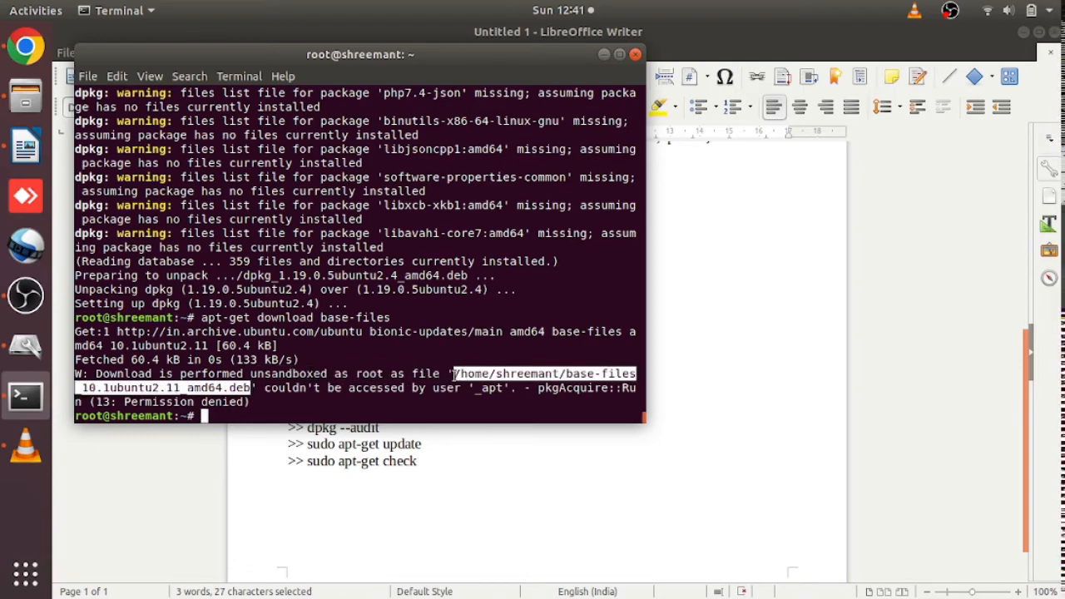
pyautogui.write('dpkg')
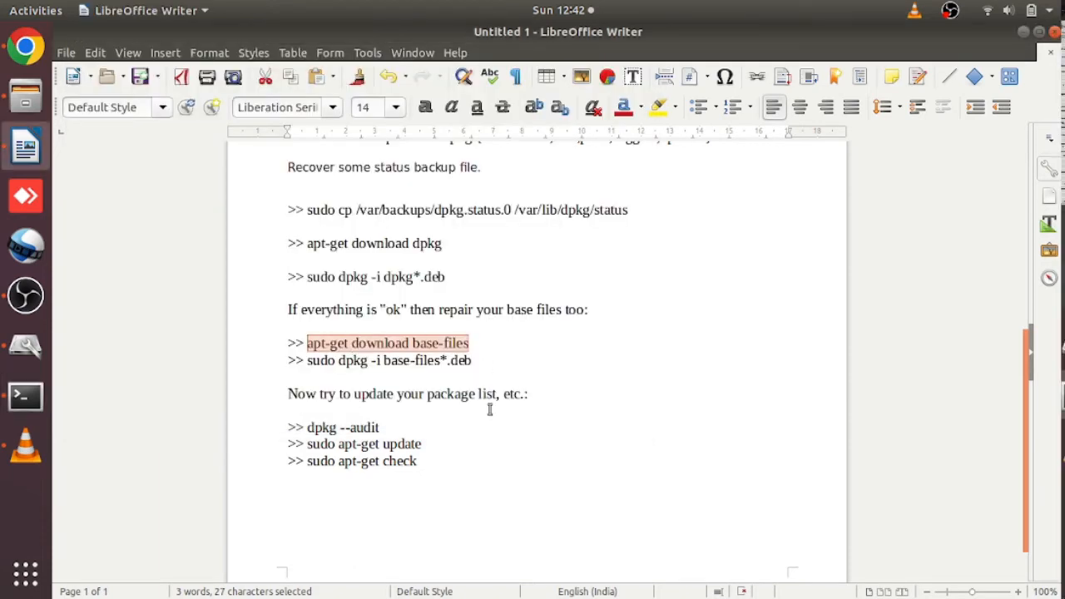
# Run dpkg --audit in Terminal and scroll through the printed package list.
pyautogui.scroll(-3)
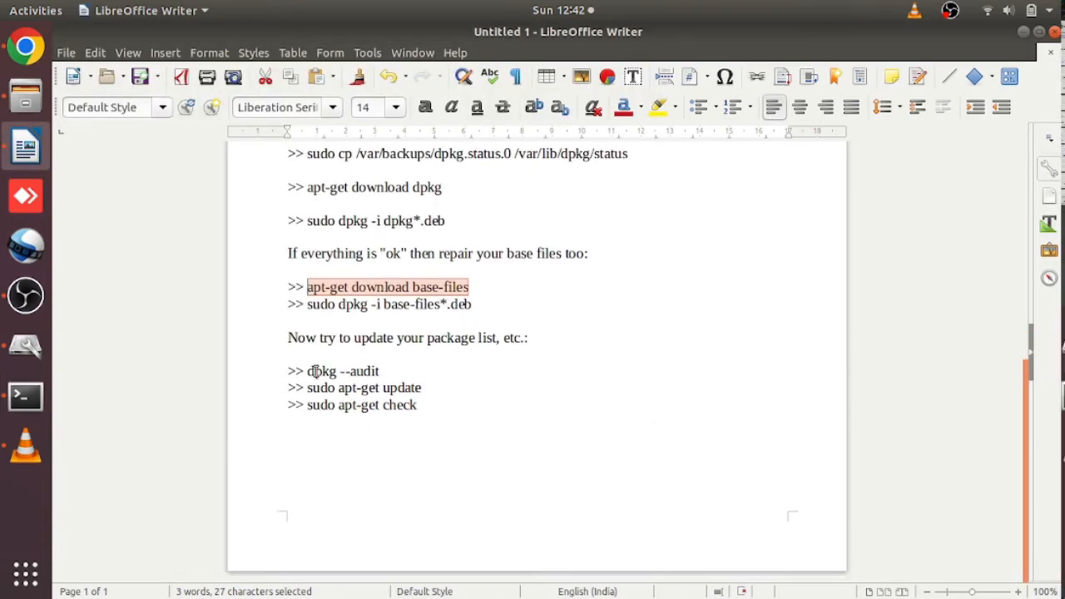
pyautogui.click(316, 371)
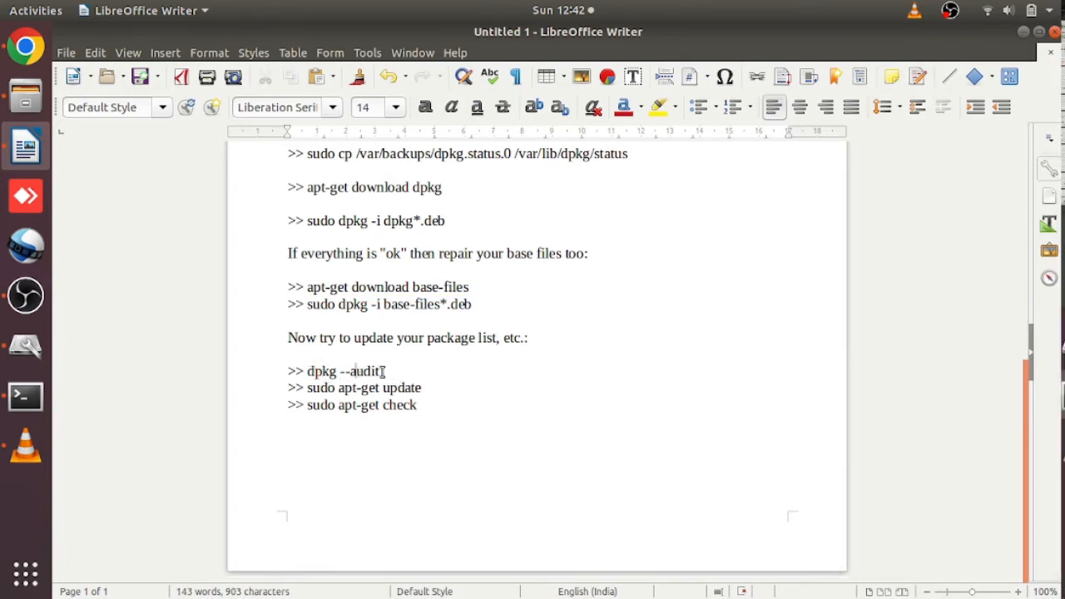
pyautogui.click(25, 396)
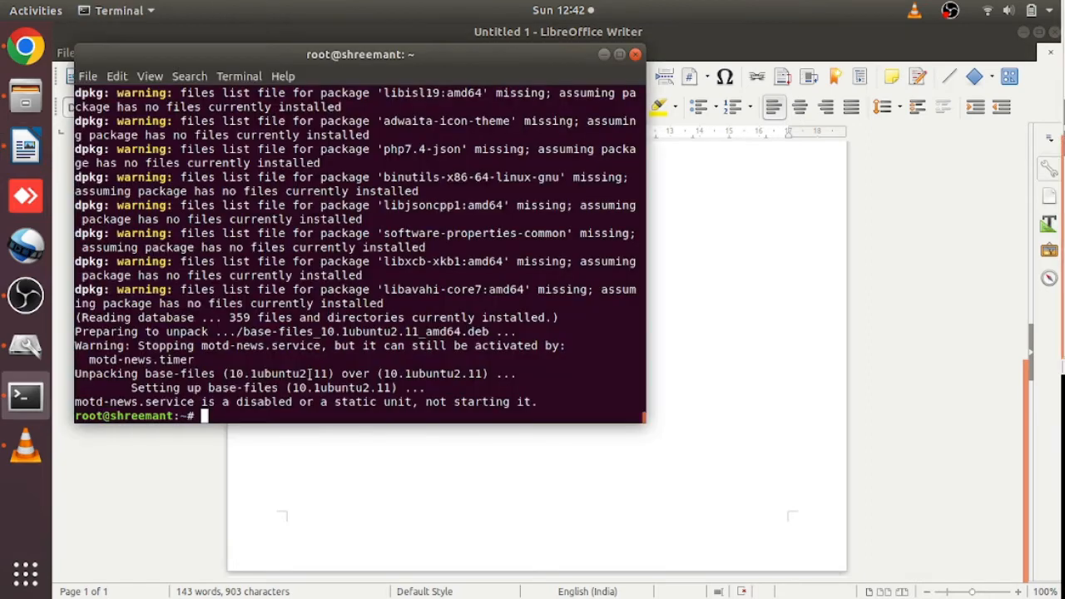
pyautogui.write('d')
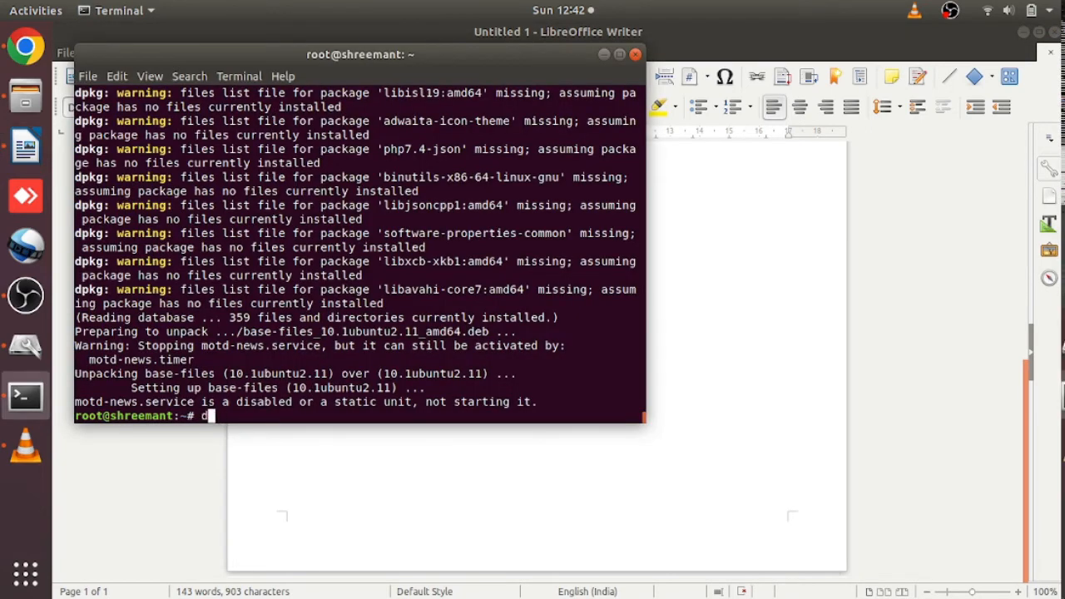
pyautogui.write('pkg --')
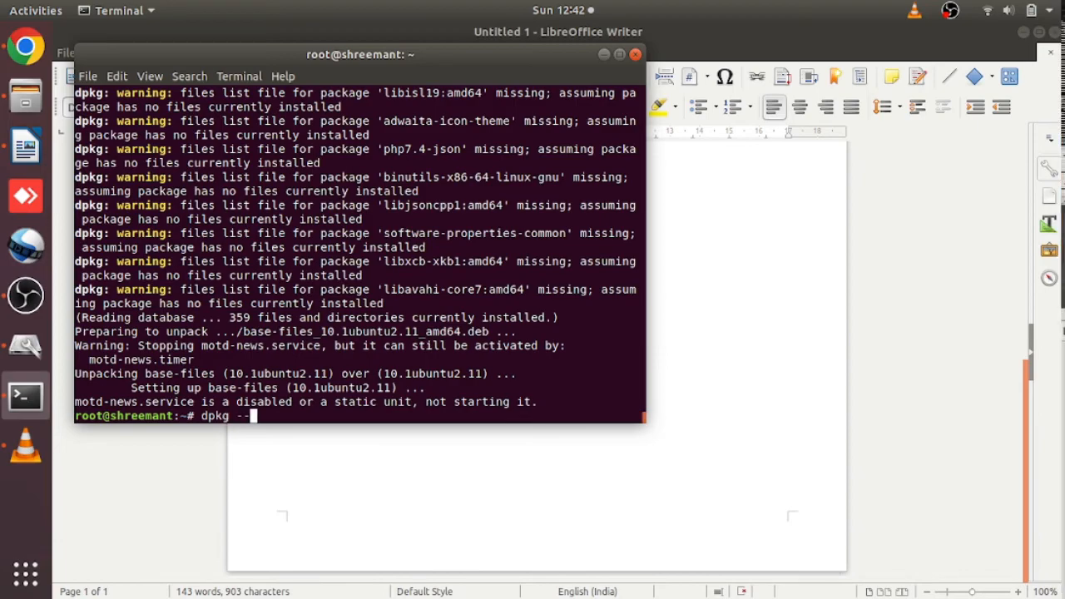
pyautogui.press('Return')
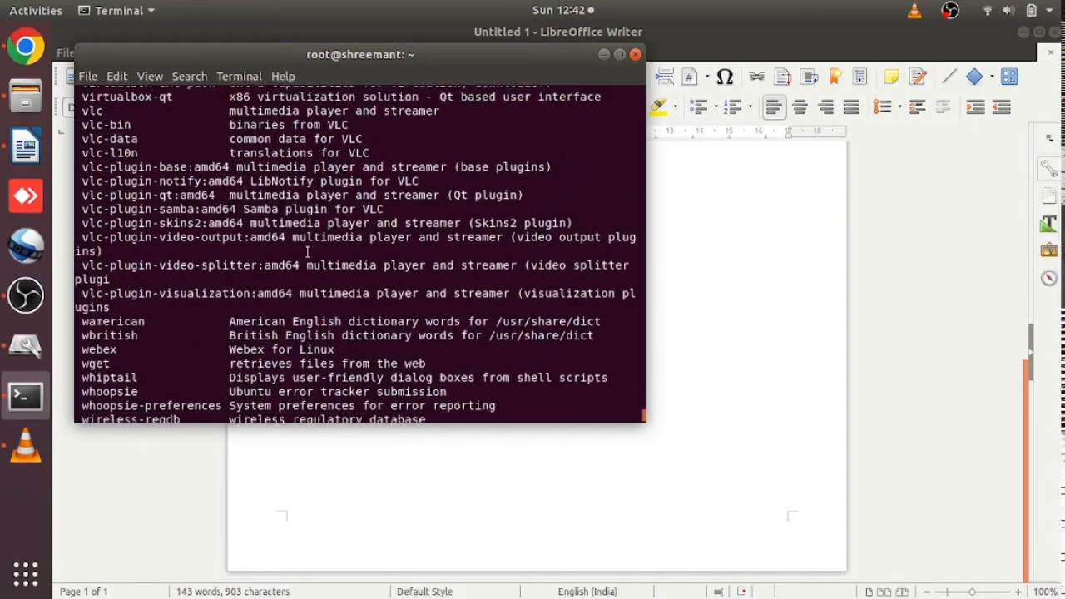
pyautogui.scroll(-3)
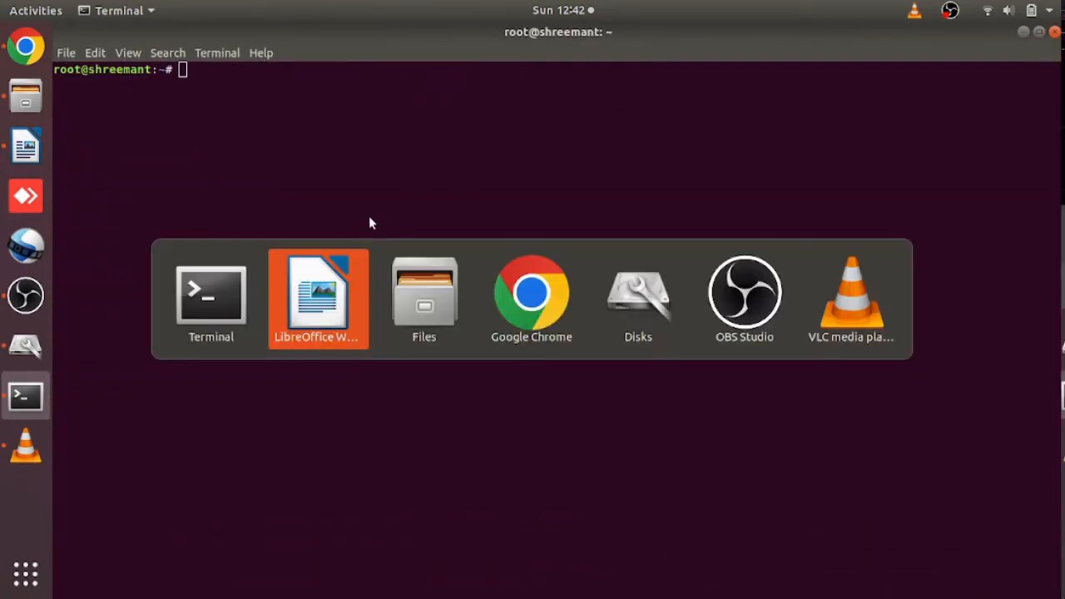
# Run apt update, then apt upgrade, answering 'n' at the 451-package prompt.
pyautogui.click(318, 298)
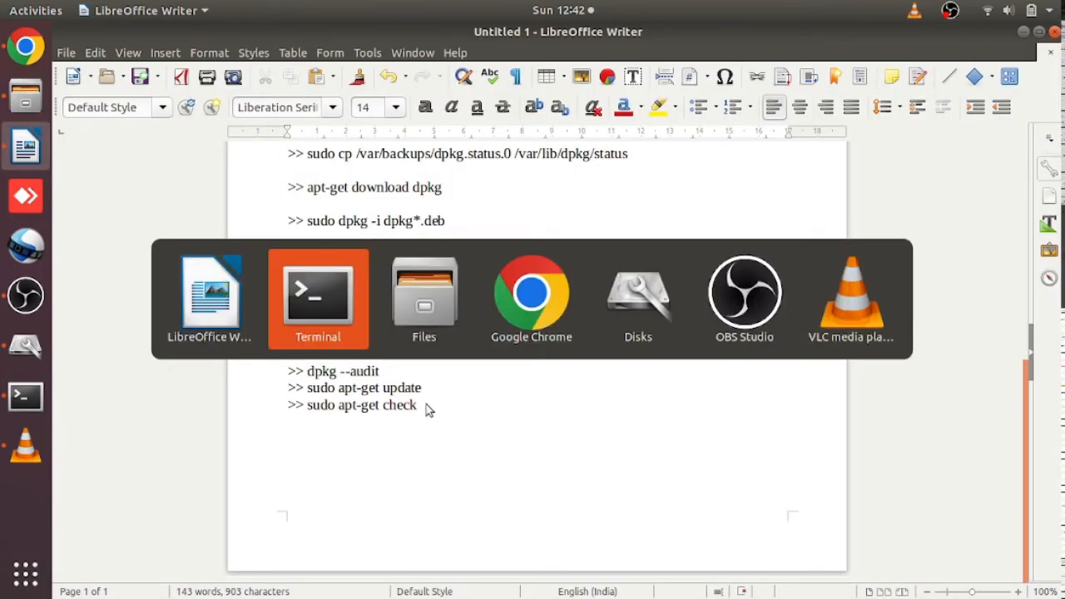
pyautogui.click(317, 296)
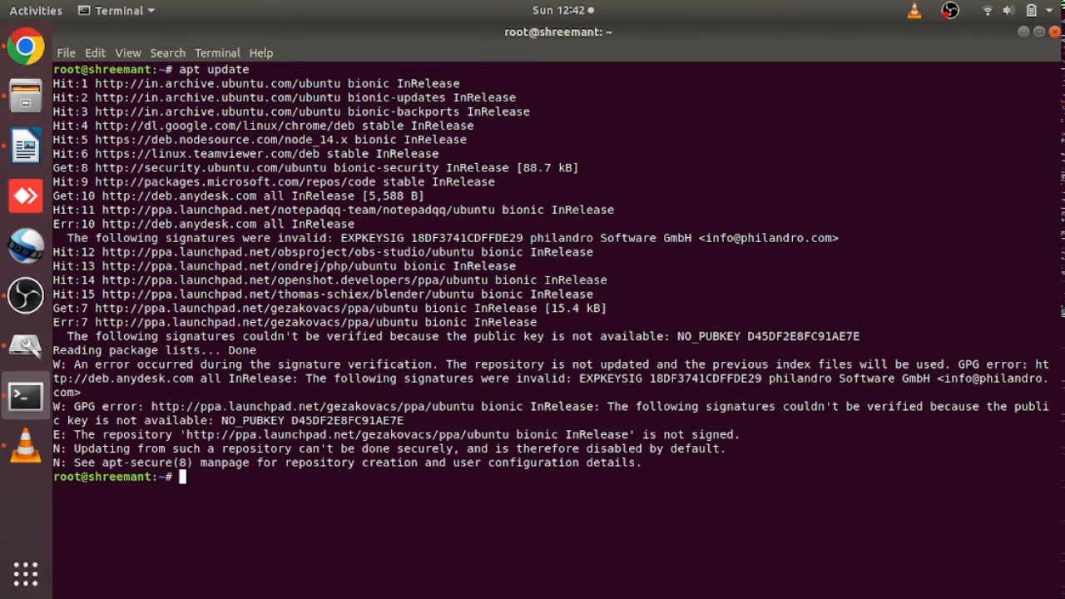
pyautogui.write('apt u')
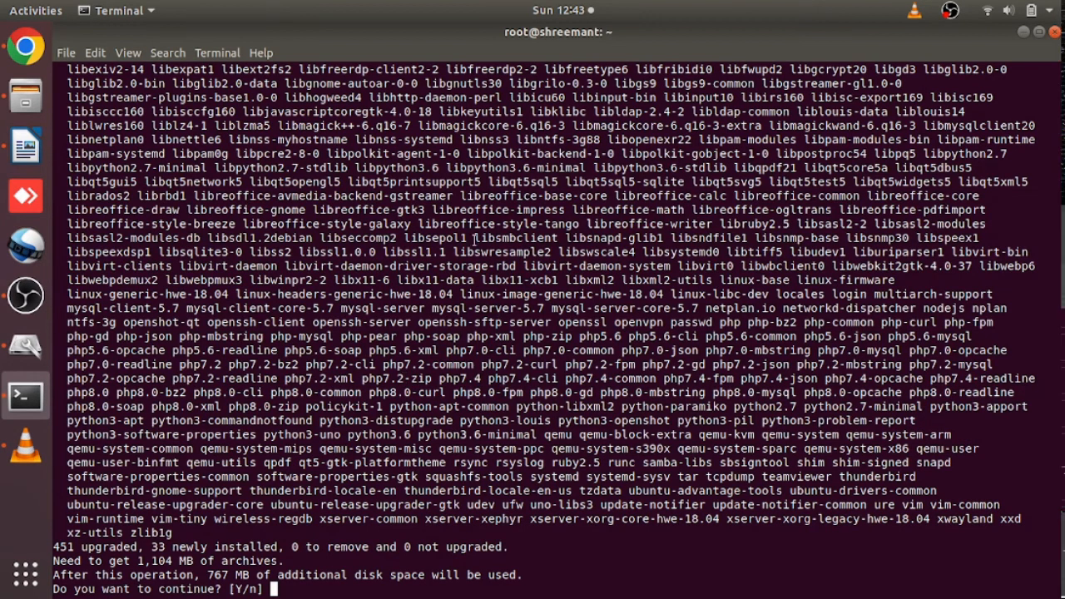
pyautogui.moveTo(427, 391)
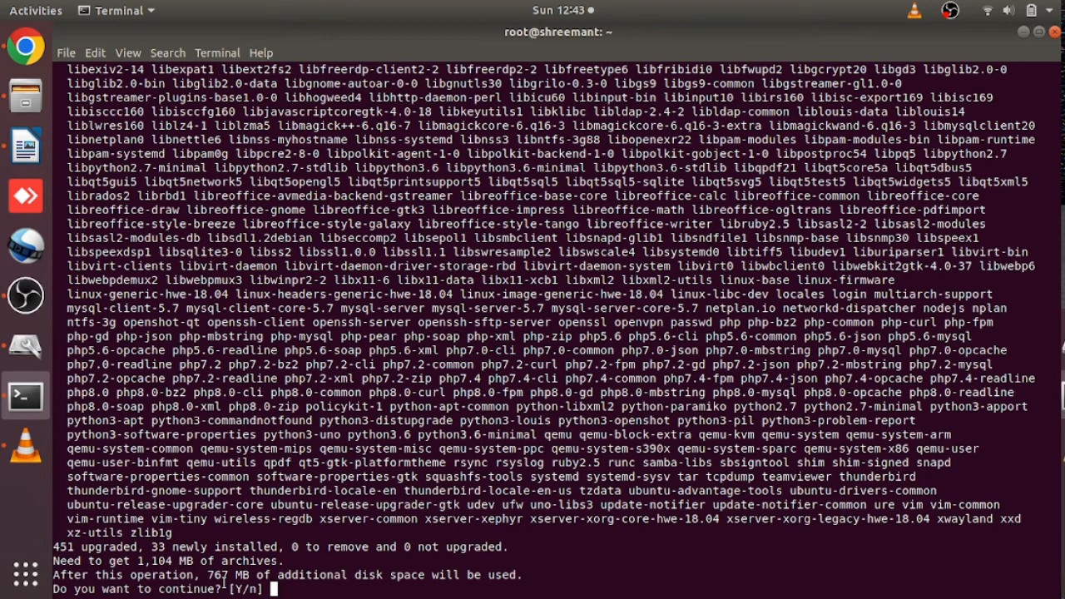
pyautogui.write('n')
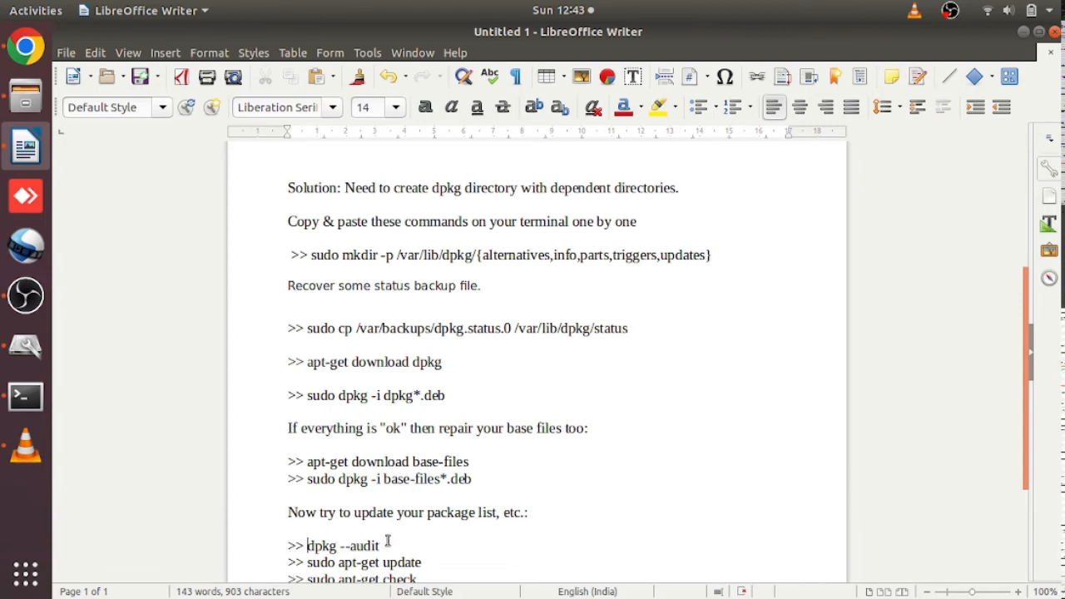
pyautogui.moveTo(600, 456)
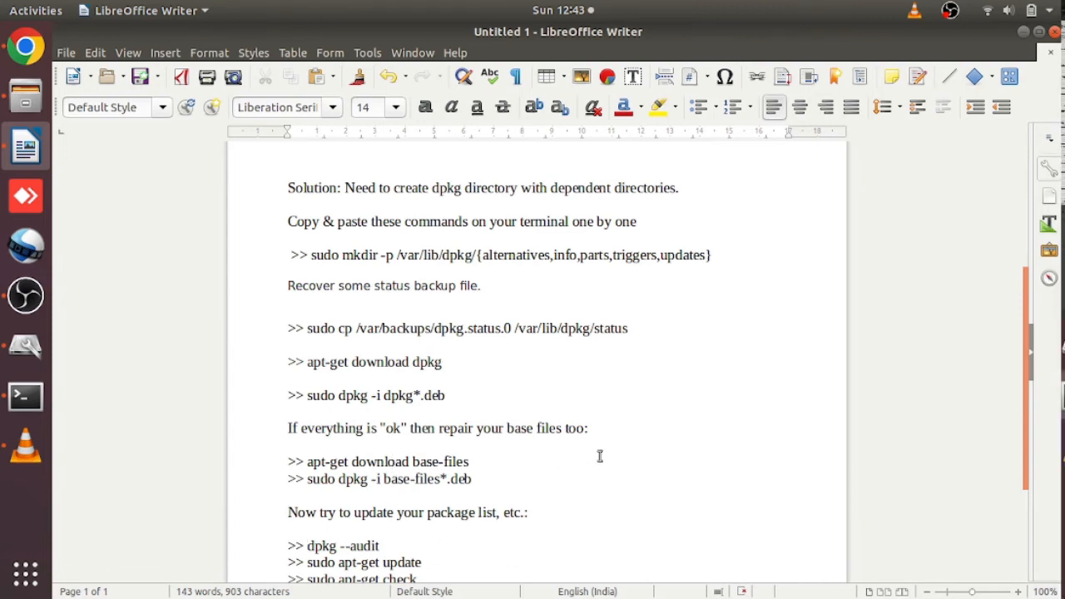
# Click on the dpkg --audit line in the recovery notes.
pyautogui.click(308, 545)
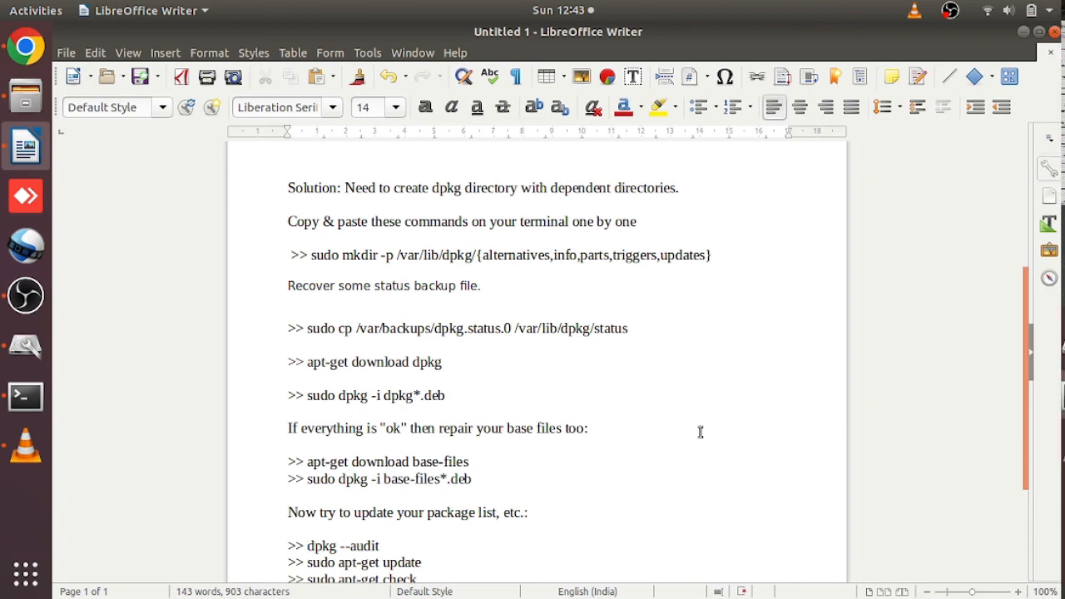
pyautogui.click(307, 545)
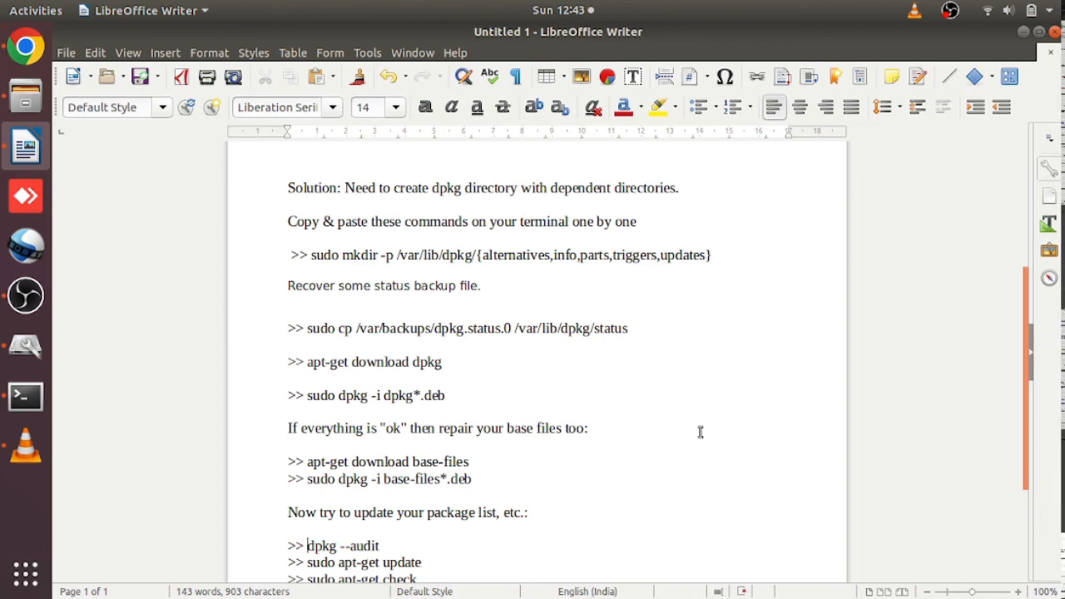
pyautogui.moveTo(25, 244)
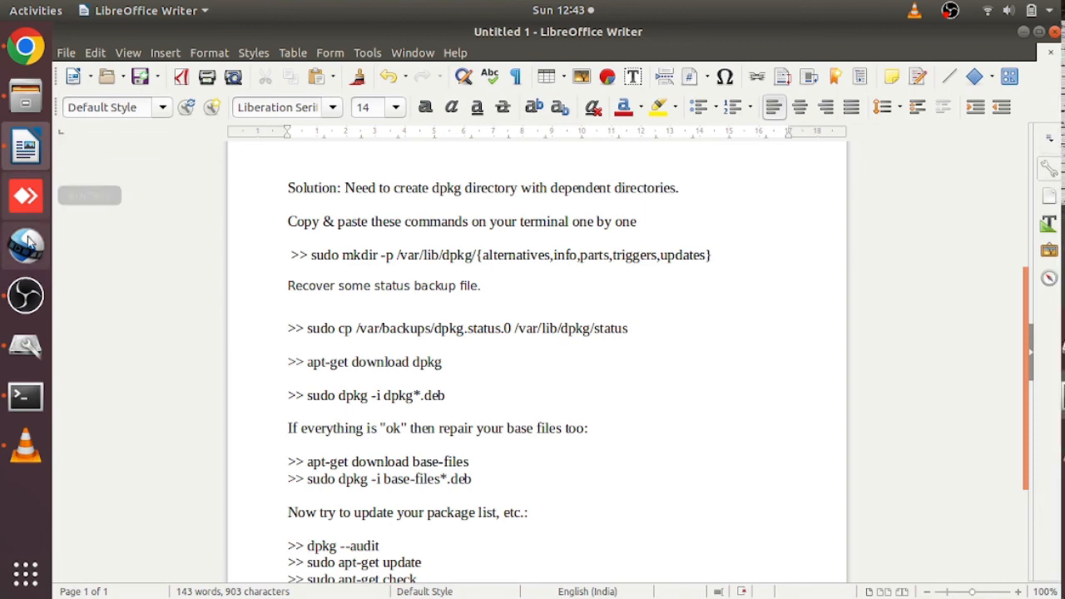